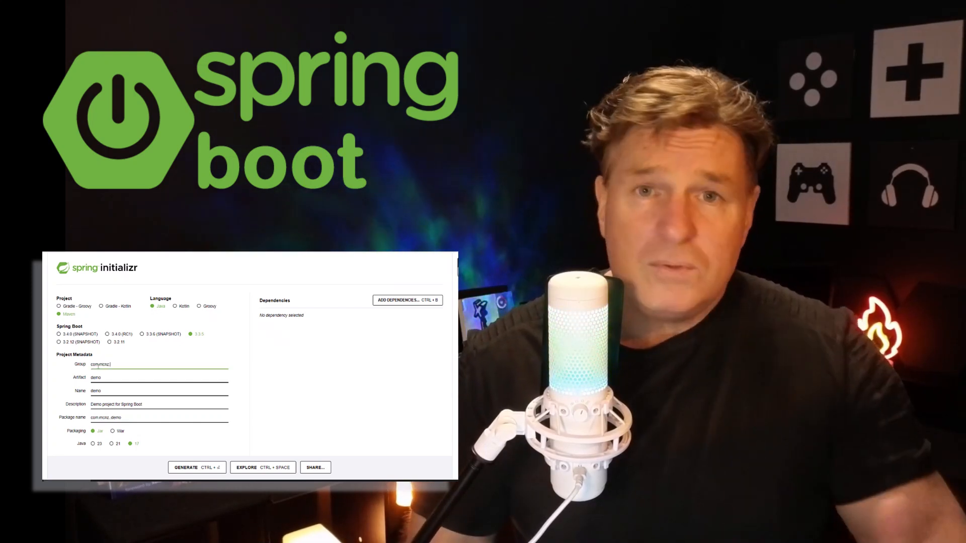
Enter 'initializr' and 'demo' in the project metadata and search dependencies for H2
{"action": "type", "text": "initializr-"}
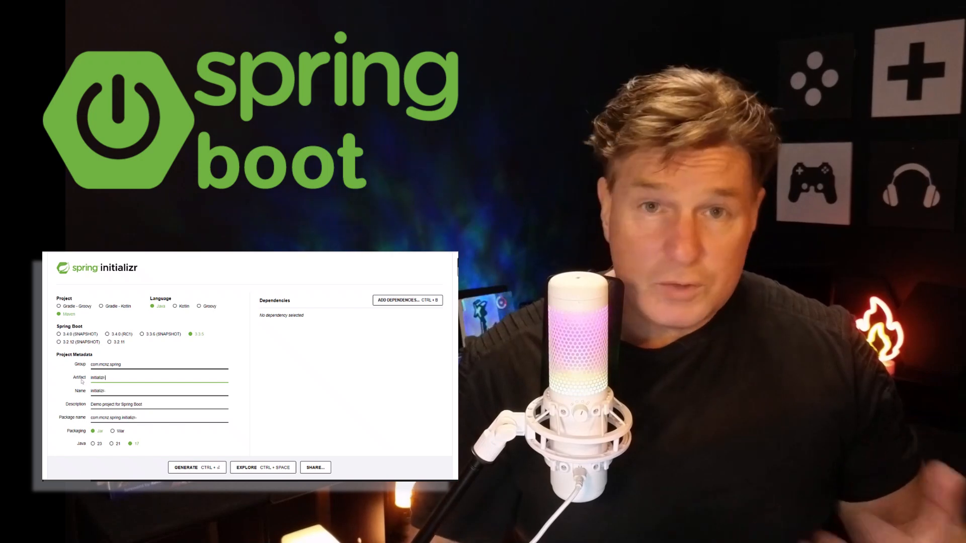
{"action": "type", "text": "demo"}
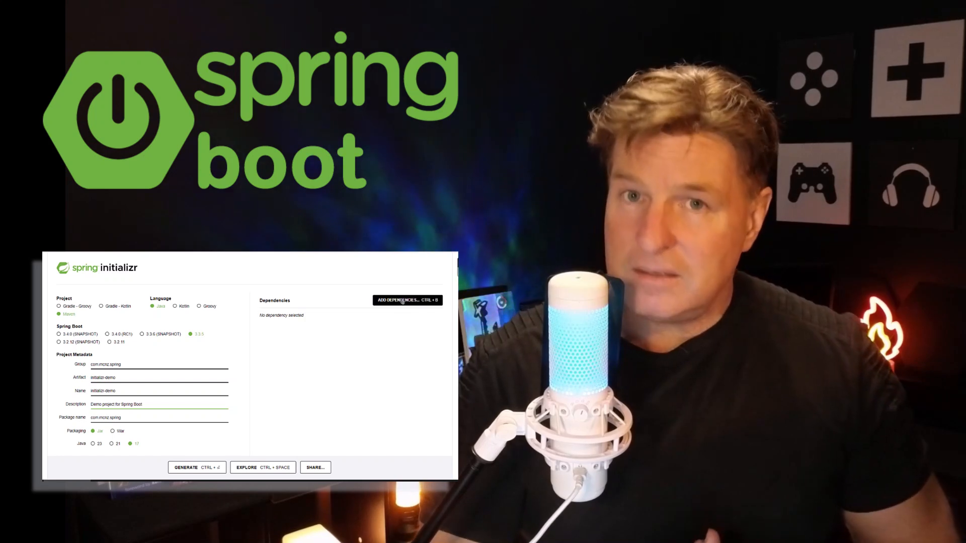
{"action": "left_click", "coordinate": [407, 300]}
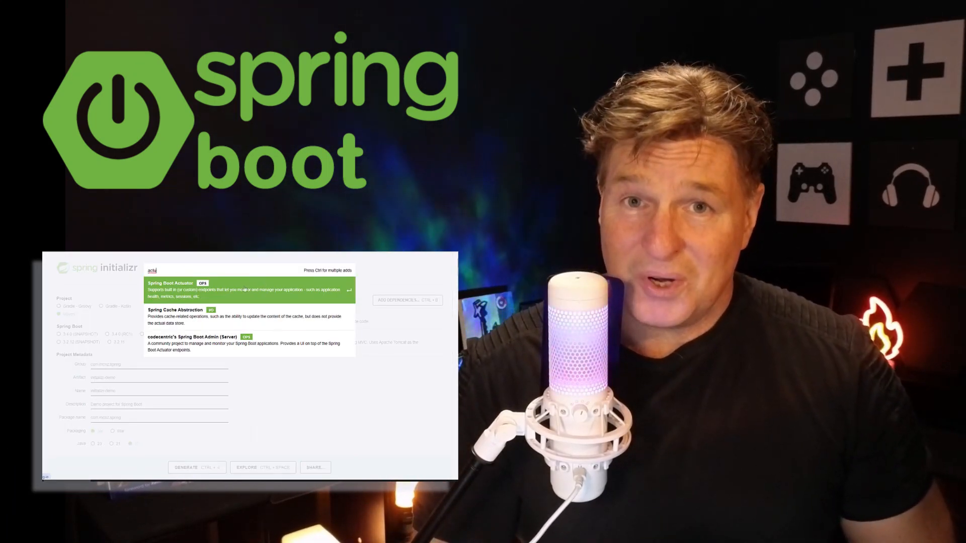
{"action": "type", "text": "h2"}
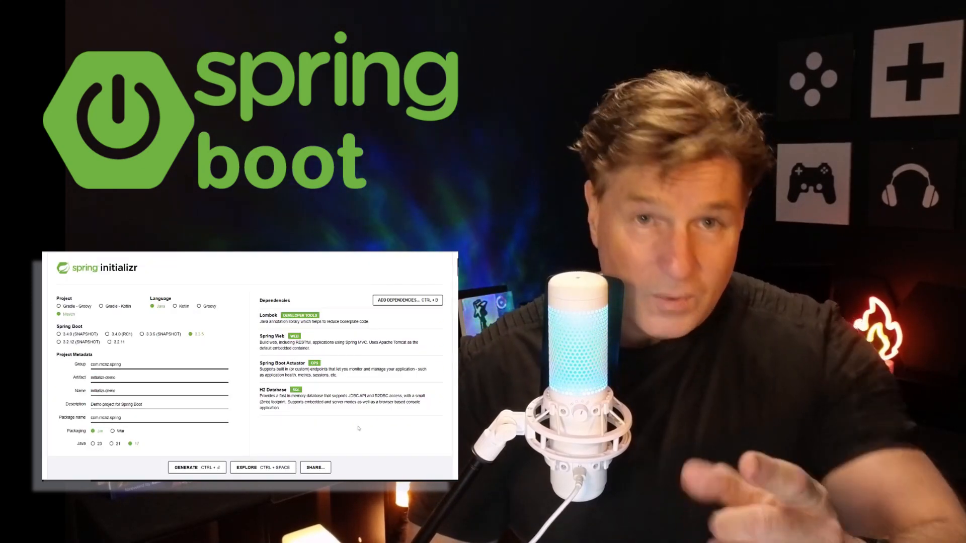
Add another dependency and bring up the shareable configuration link
{"action": "left_click", "coordinate": [407, 300]}
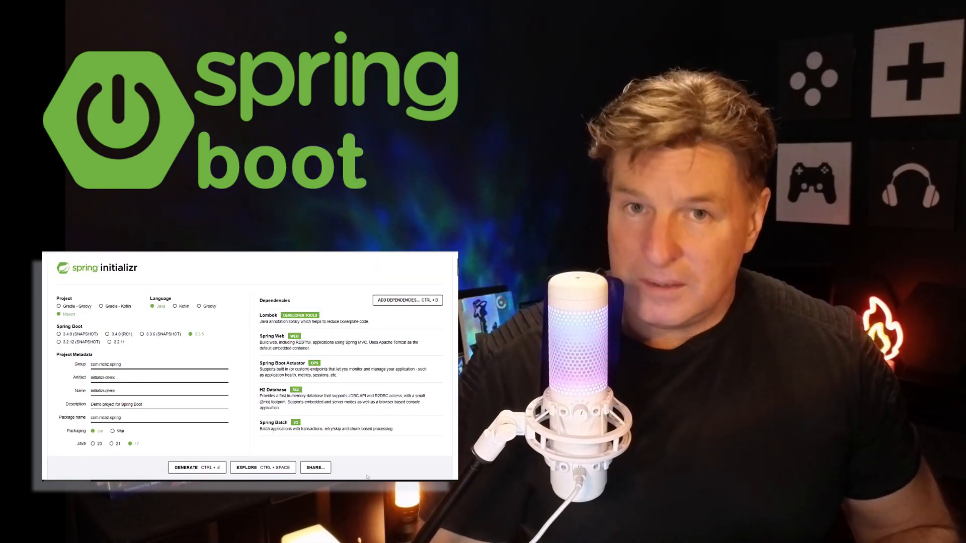
{"action": "left_click", "coordinate": [246, 467]}
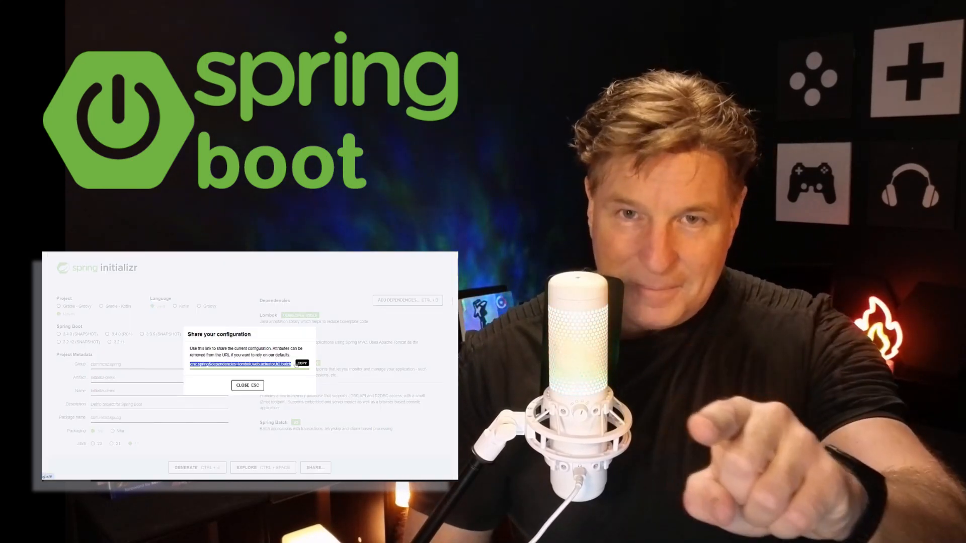
{"action": "left_click", "coordinate": [247, 385]}
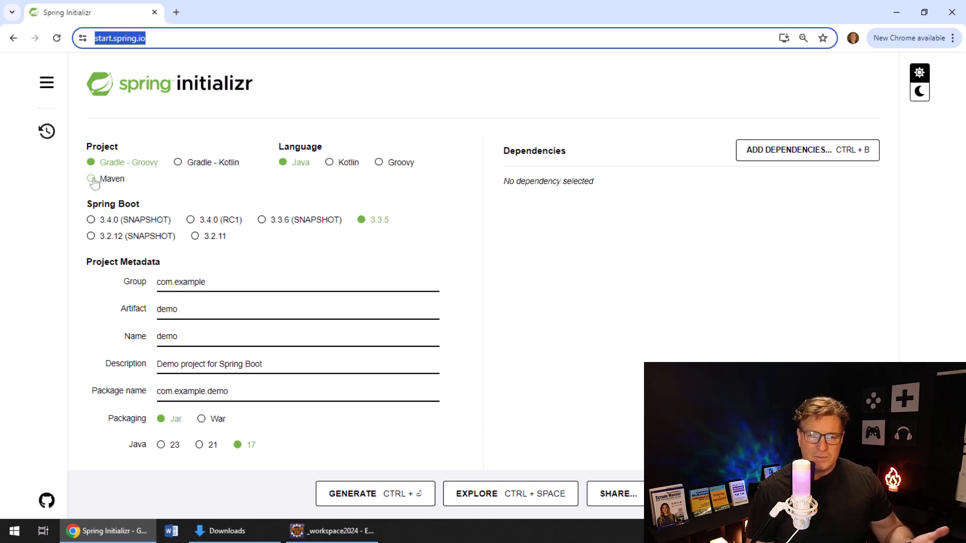
Switch the Project build tool from Gradle - Groovy to Maven
{"action": "left_click", "coordinate": [91, 179]}
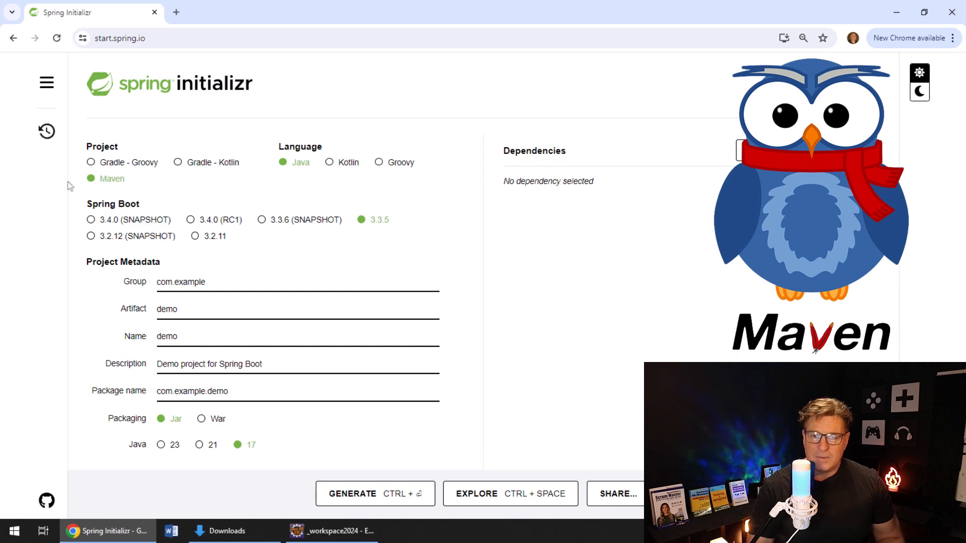
{"action": "mouse_move", "coordinate": [353, 179]}
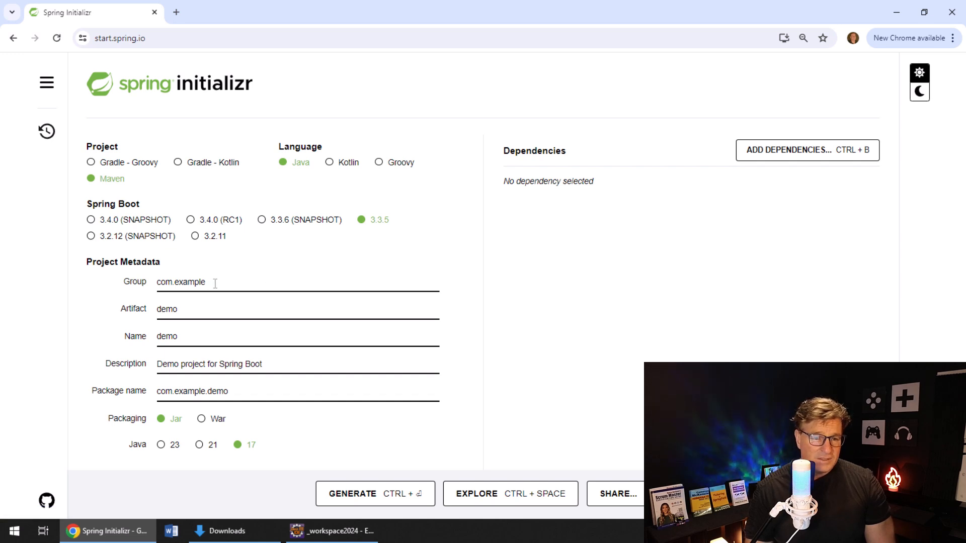
Set Group and package to com.mcnz.spring, and Artifact and Name to initializr-demo
{"action": "double_click", "coordinate": [191, 282]}
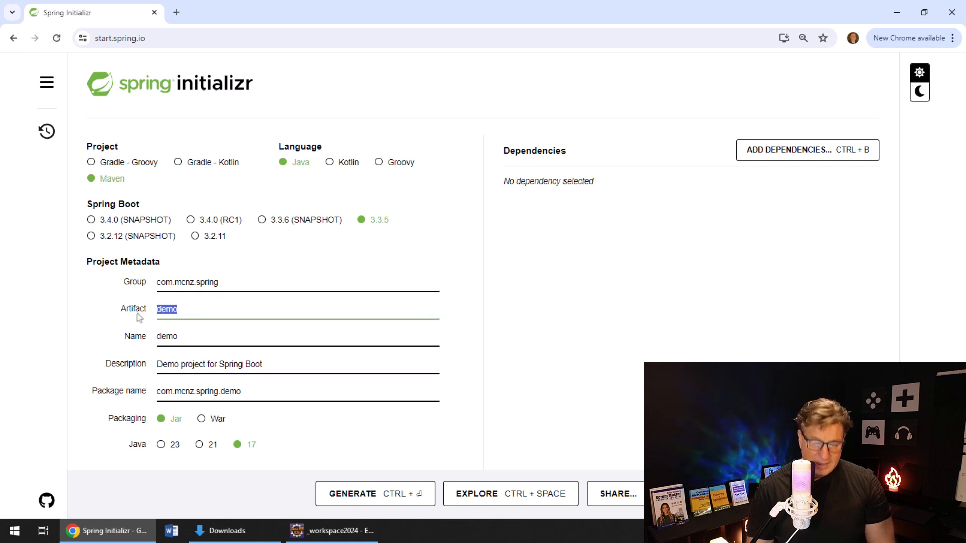
{"action": "type", "text": "init"}
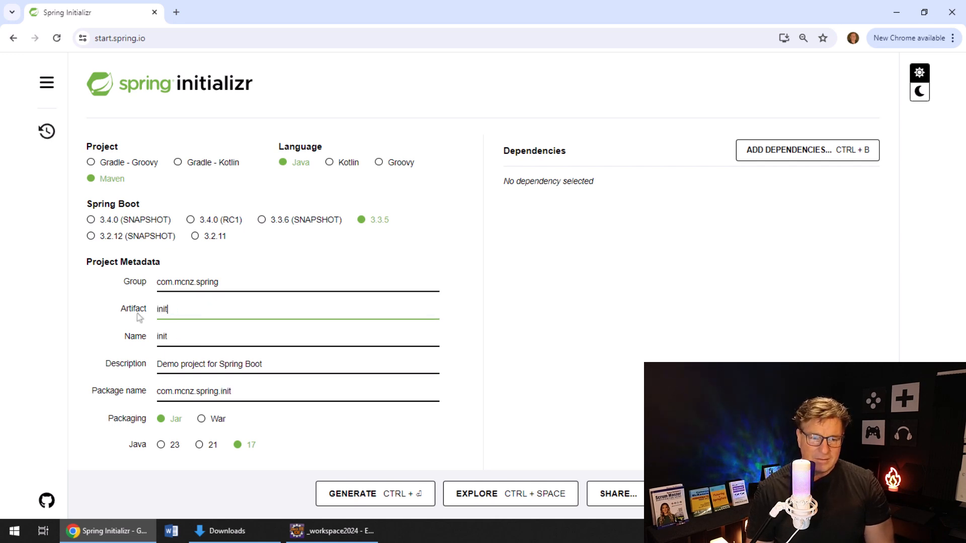
{"action": "type", "text": "ializ"}
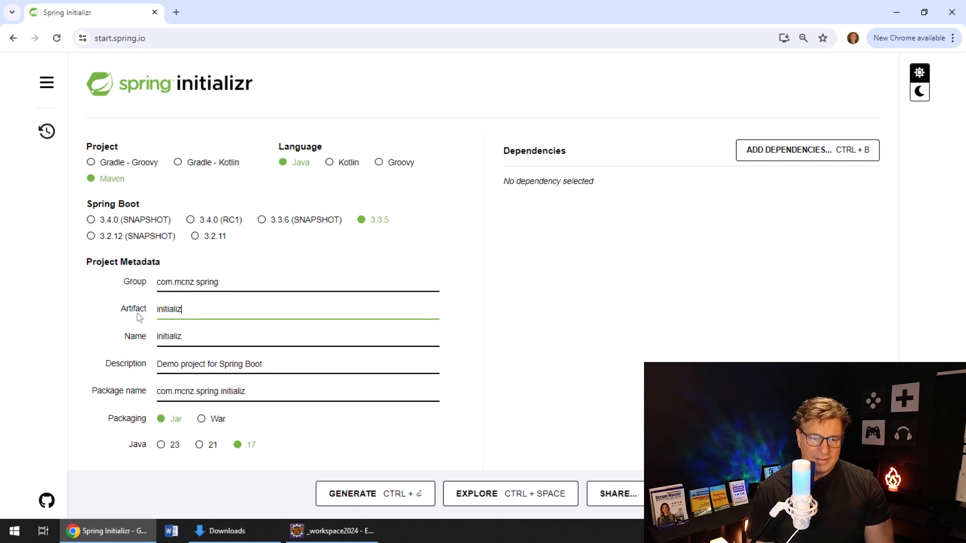
{"action": "type", "text": "r-demo"}
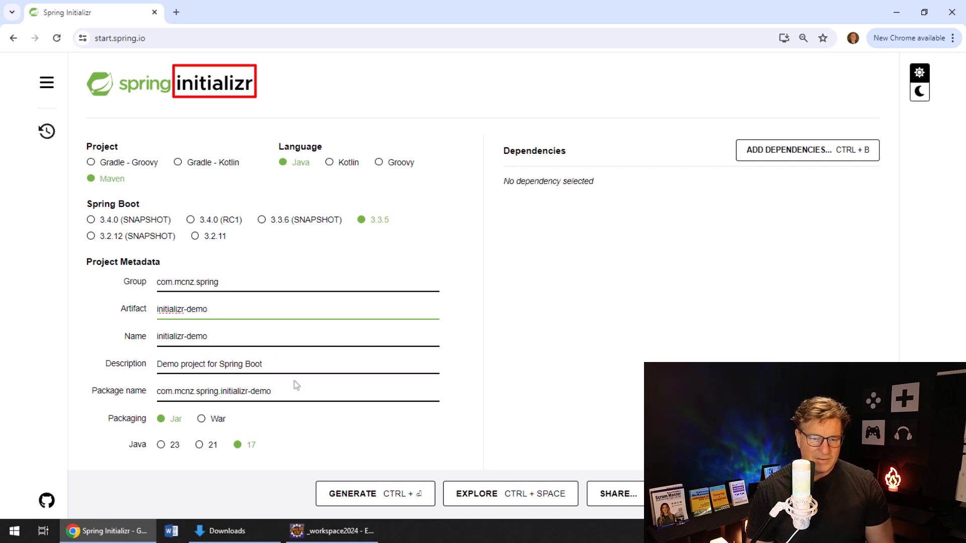
{"action": "left_click", "coordinate": [283, 390]}
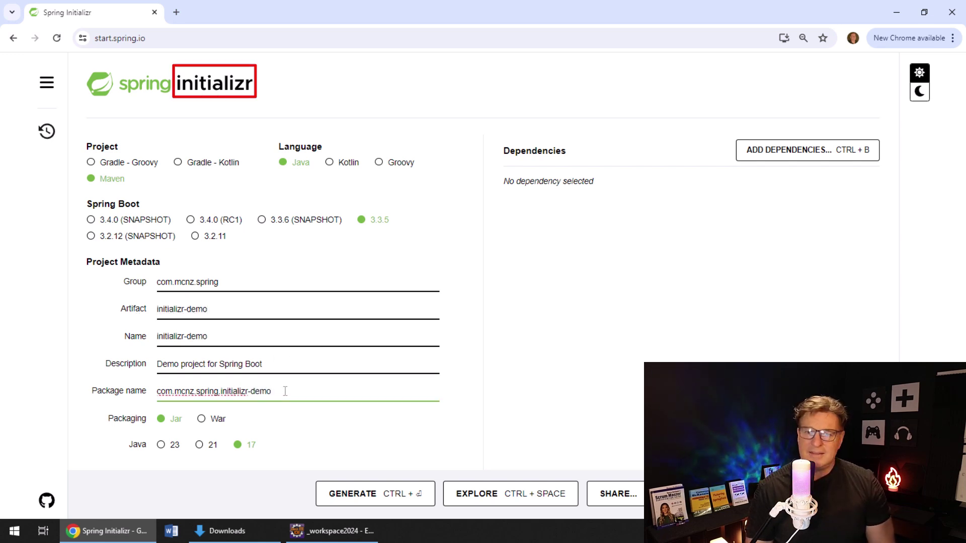
{"action": "double_click", "coordinate": [245, 392]}
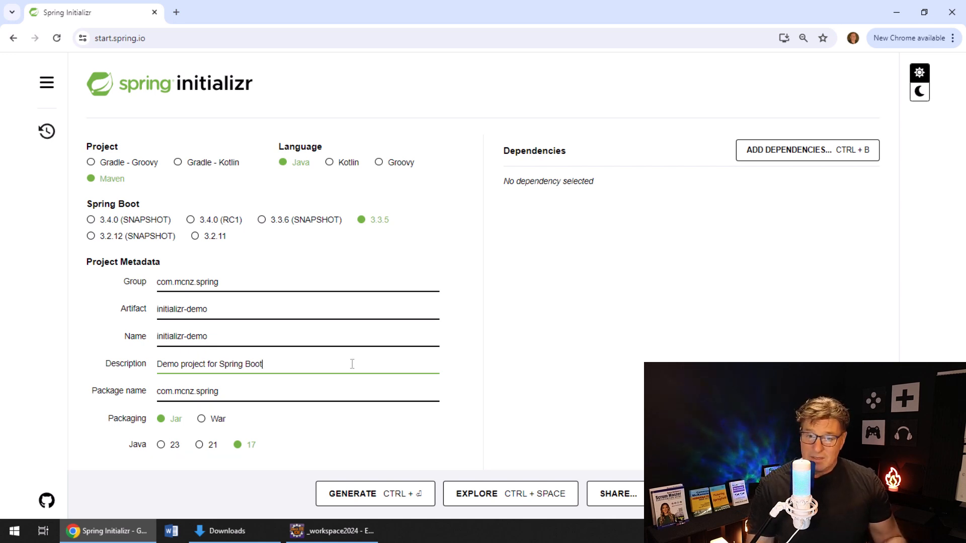
{"action": "mouse_move", "coordinate": [807, 150]}
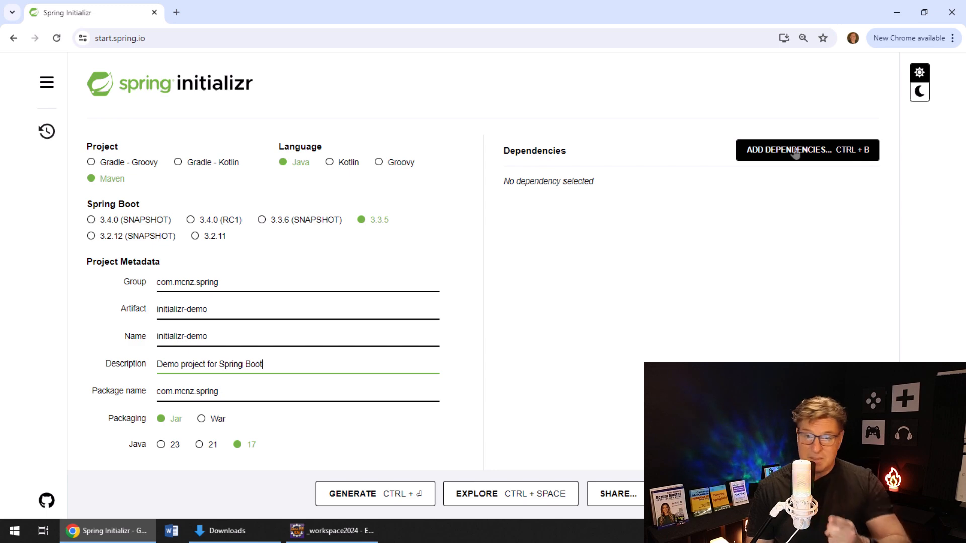
Browse the dependency catalogue's categories and return to Developer Tools
{"action": "left_click", "coordinate": [807, 150]}
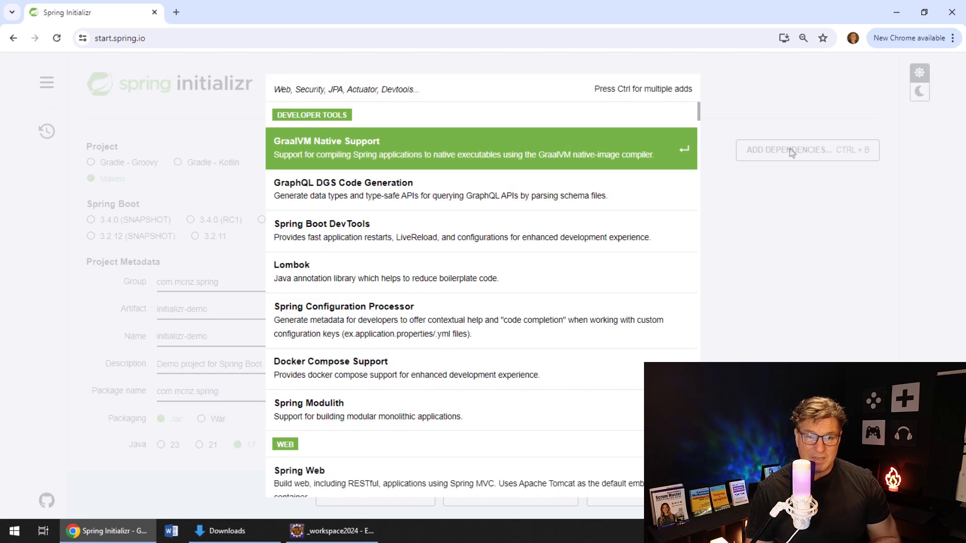
{"action": "mouse_move", "coordinate": [701, 113]}
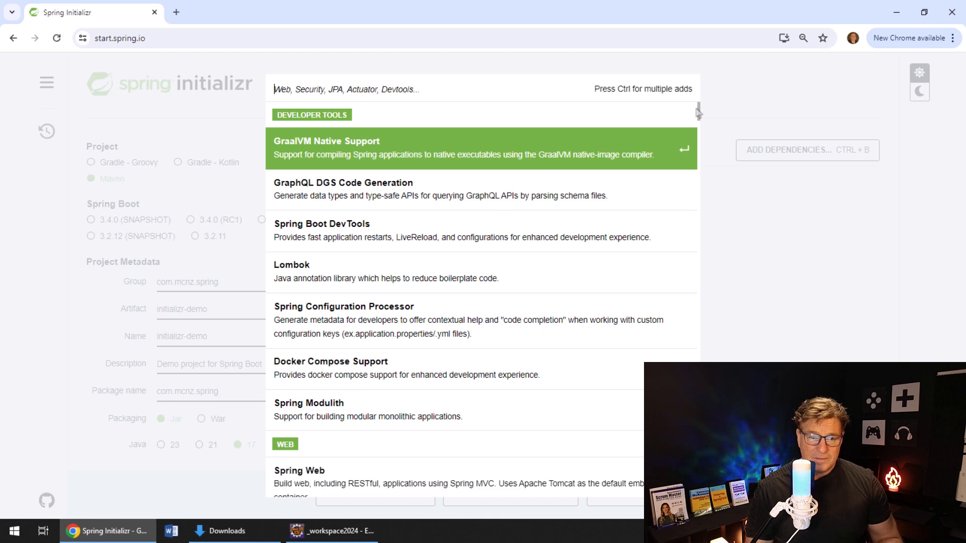
{"action": "scroll", "scroll_direction": "down", "scroll_amount": 3}
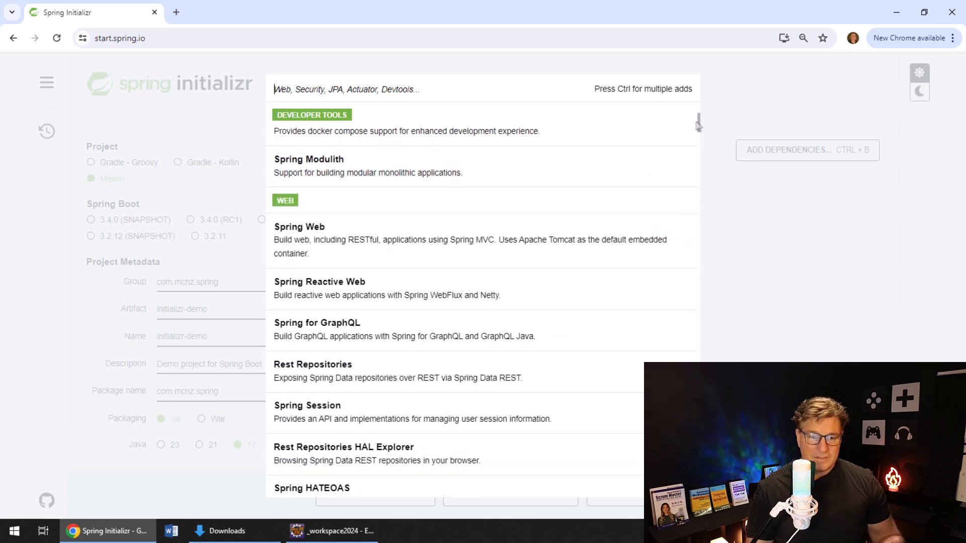
{"action": "scroll", "scroll_direction": "down", "scroll_amount": 3}
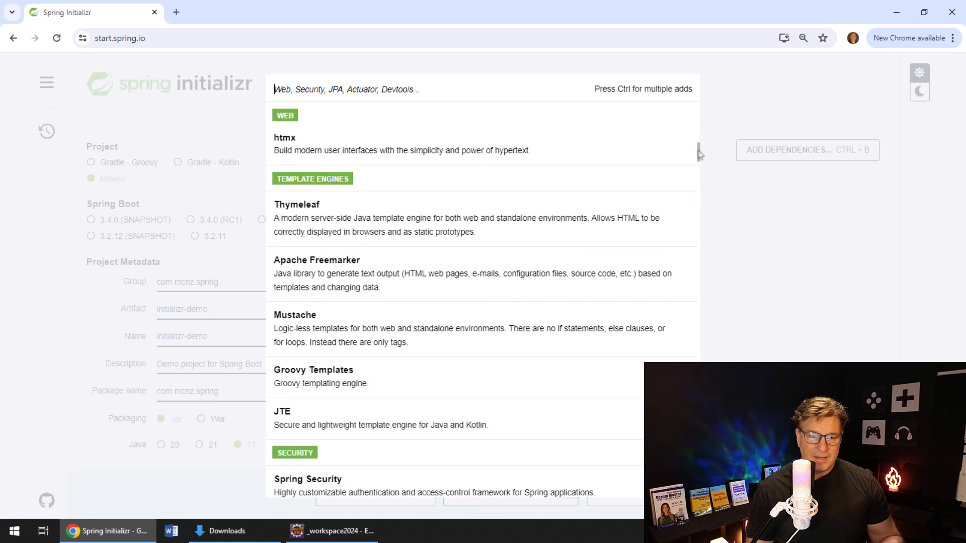
{"action": "scroll", "scroll_direction": "down", "scroll_amount": 3}
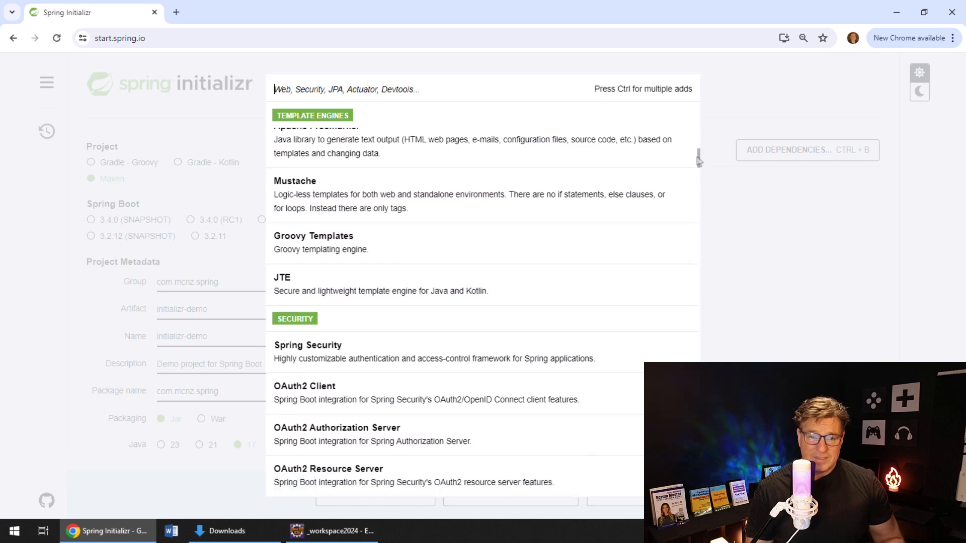
{"action": "scroll", "scroll_direction": "down", "scroll_amount": 3}
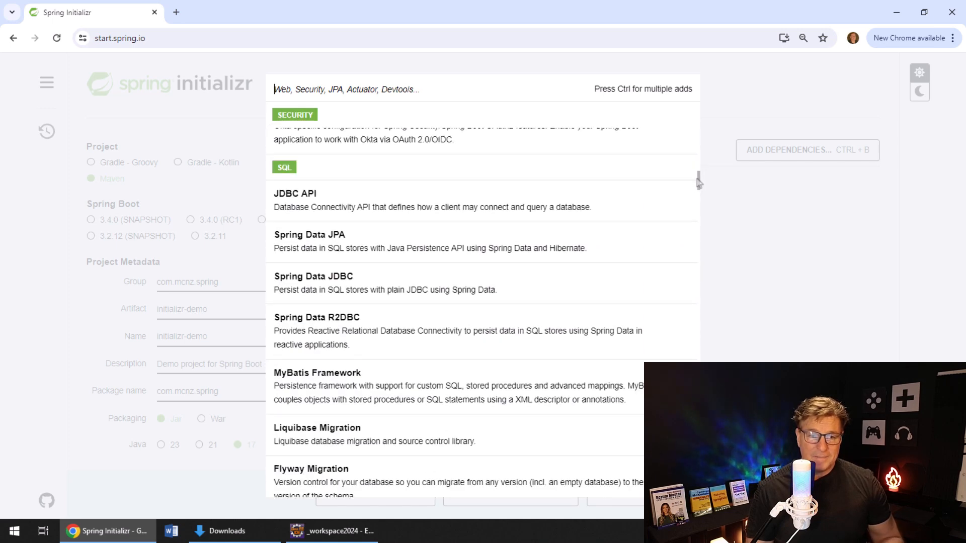
{"action": "scroll", "scroll_direction": "down", "scroll_amount": 3}
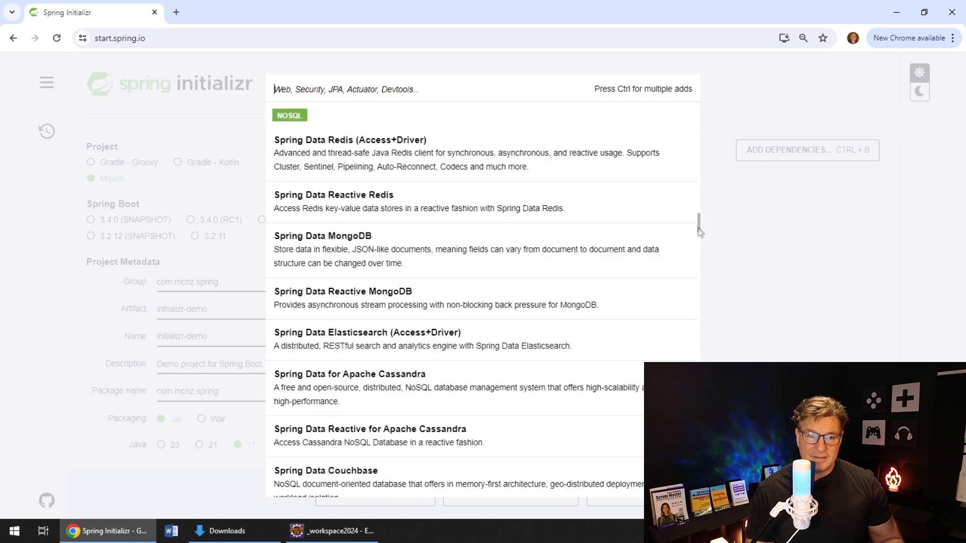
{"action": "scroll", "scroll_direction": "down", "scroll_amount": 3}
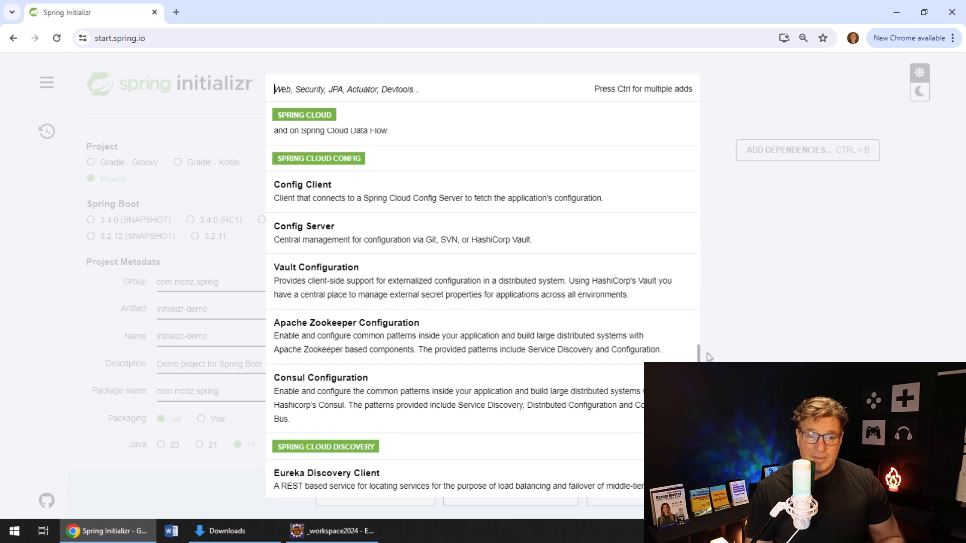
{"action": "scroll", "scroll_direction": "down", "scroll_amount": 3}
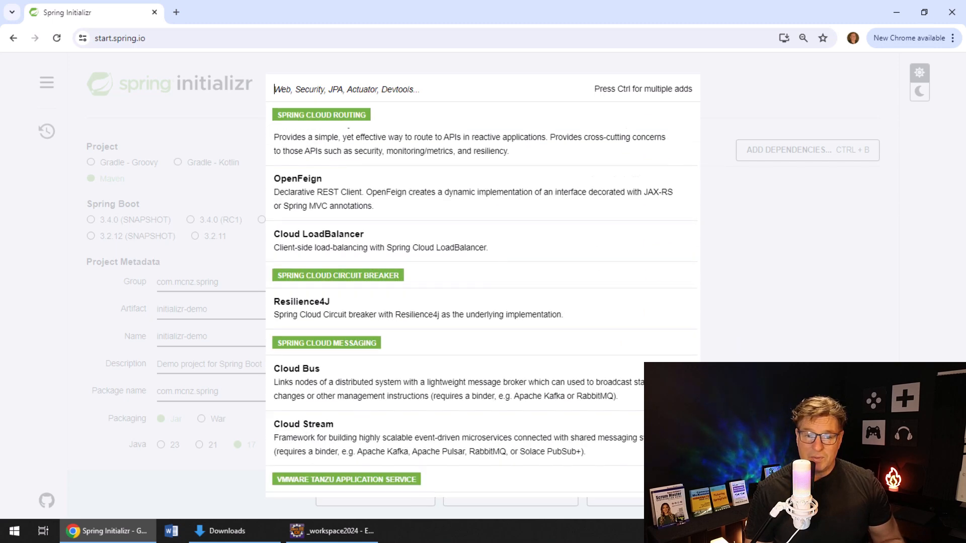
{"action": "scroll", "scroll_direction": "down", "scroll_amount": 3}
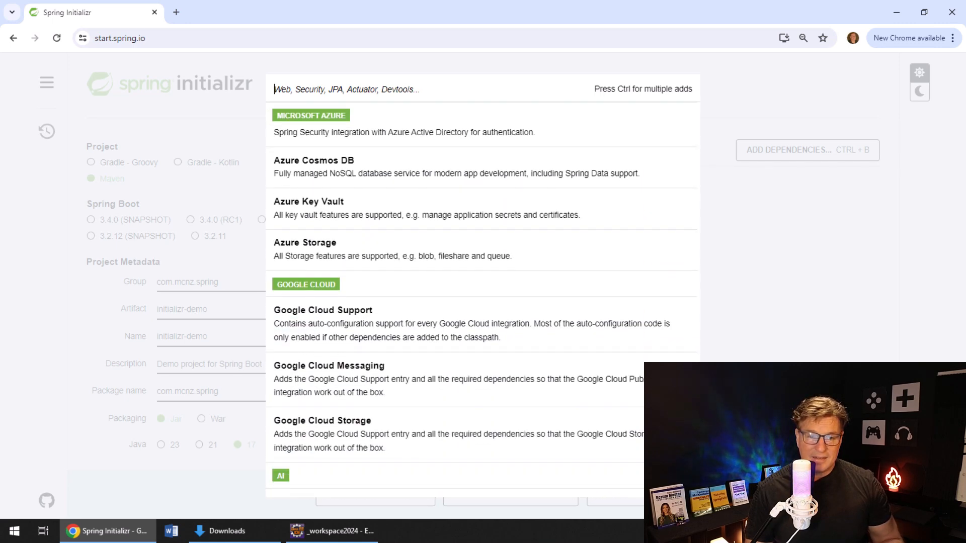
{"action": "scroll", "scroll_direction": "down", "scroll_amount": 3}
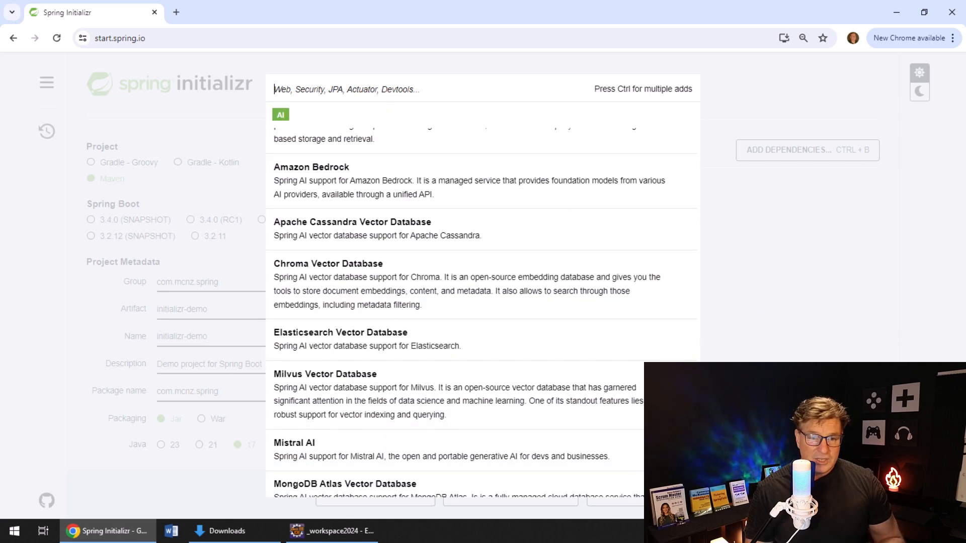
{"action": "scroll", "scroll_direction": "down", "scroll_amount": 3}
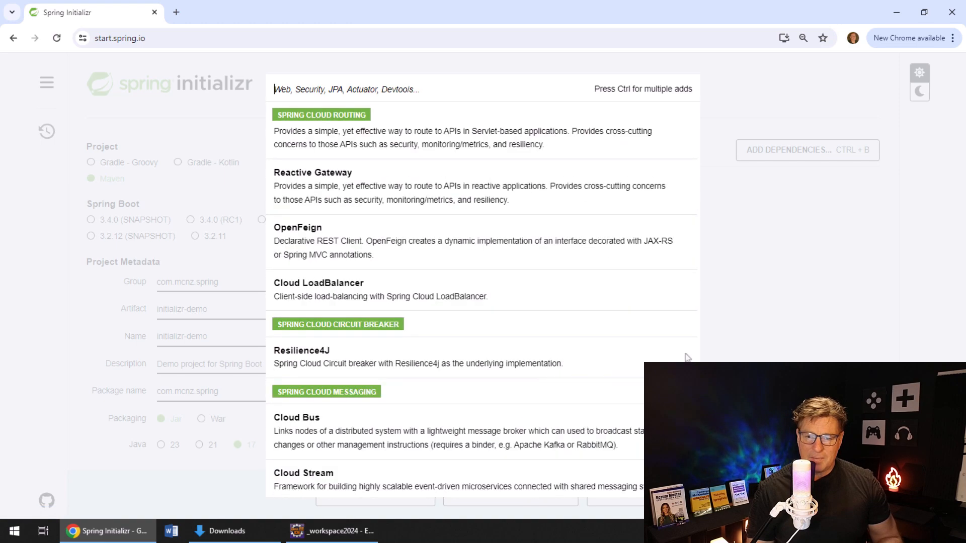
{"action": "scroll", "scroll_direction": "up", "scroll_amount": 3}
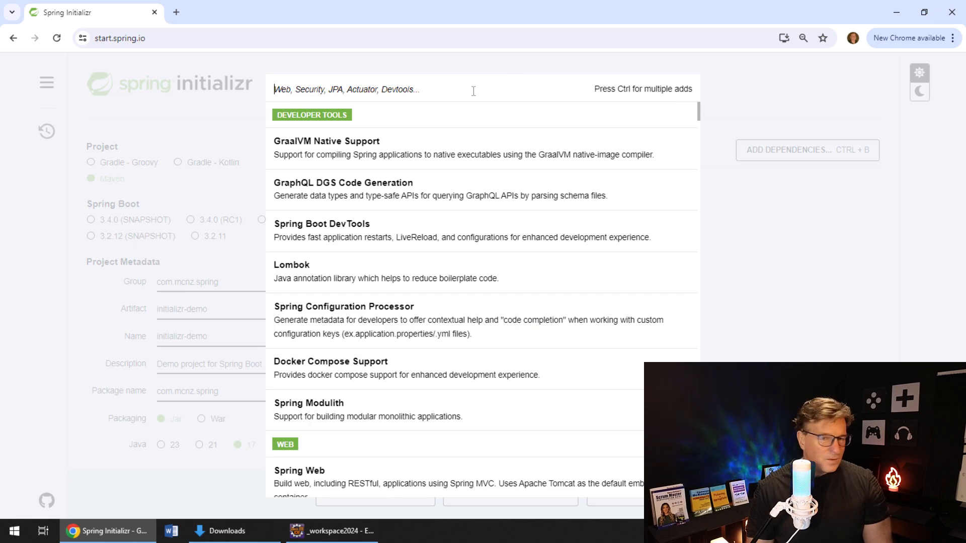
Add the Spring Web and Spring Boot Actuator dependencies
{"action": "type", "text": "lom"}
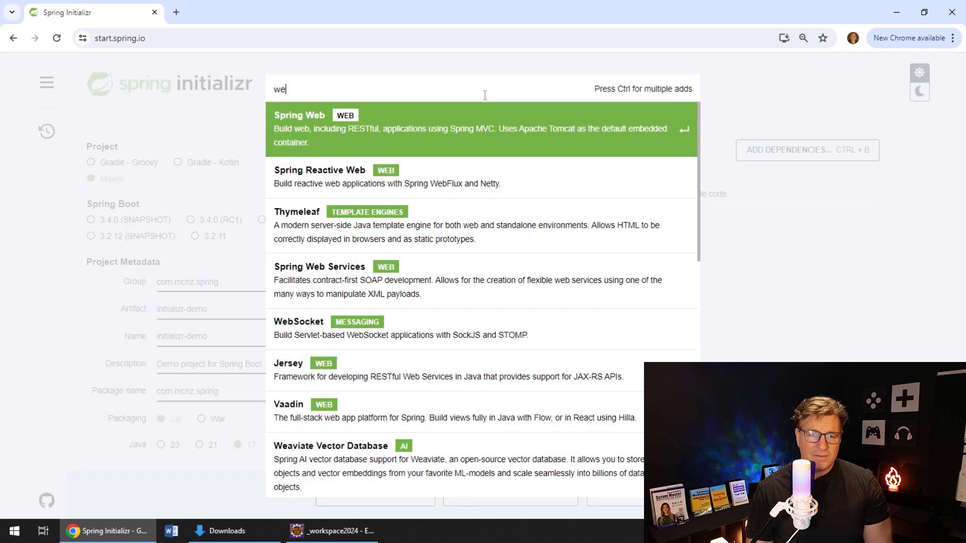
{"action": "left_click", "coordinate": [468, 128]}
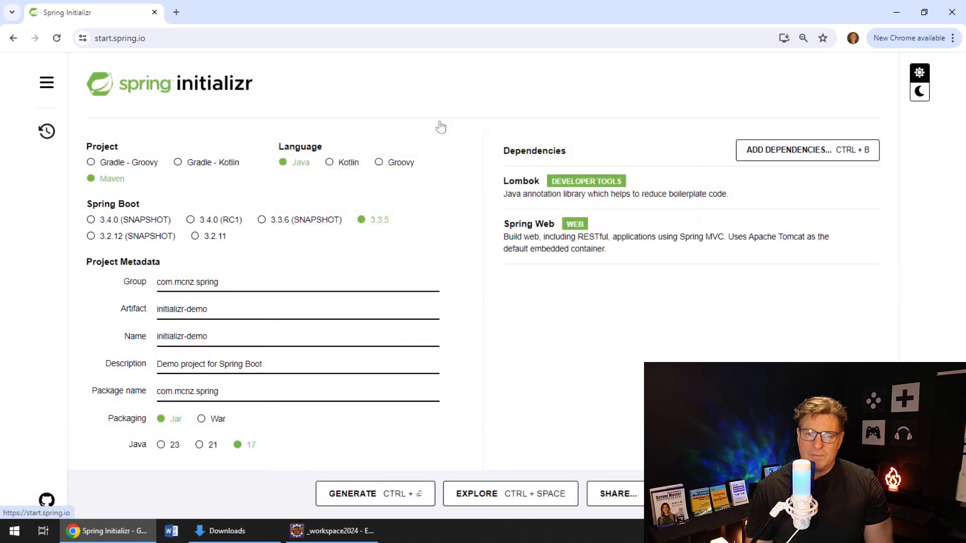
{"action": "left_click", "coordinate": [807, 149]}
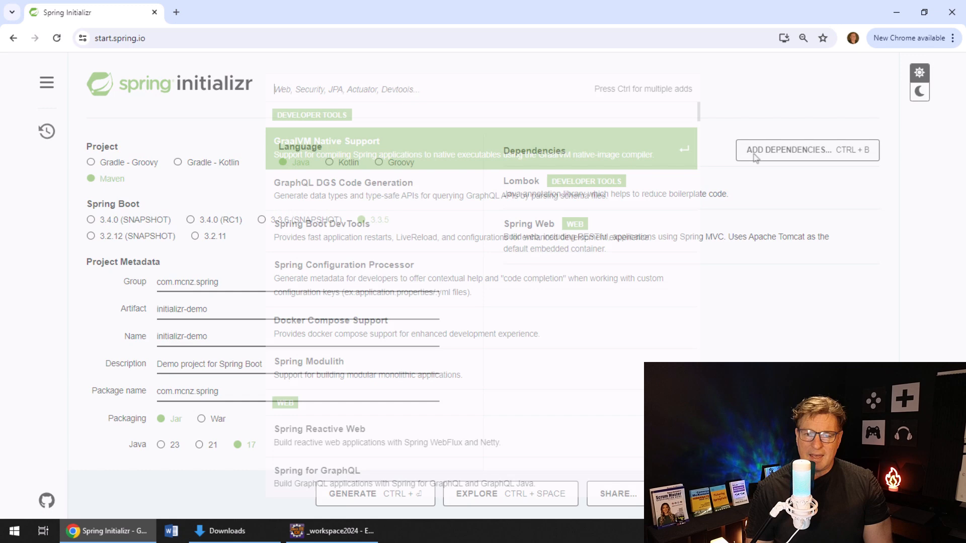
{"action": "type", "text": "ac"}
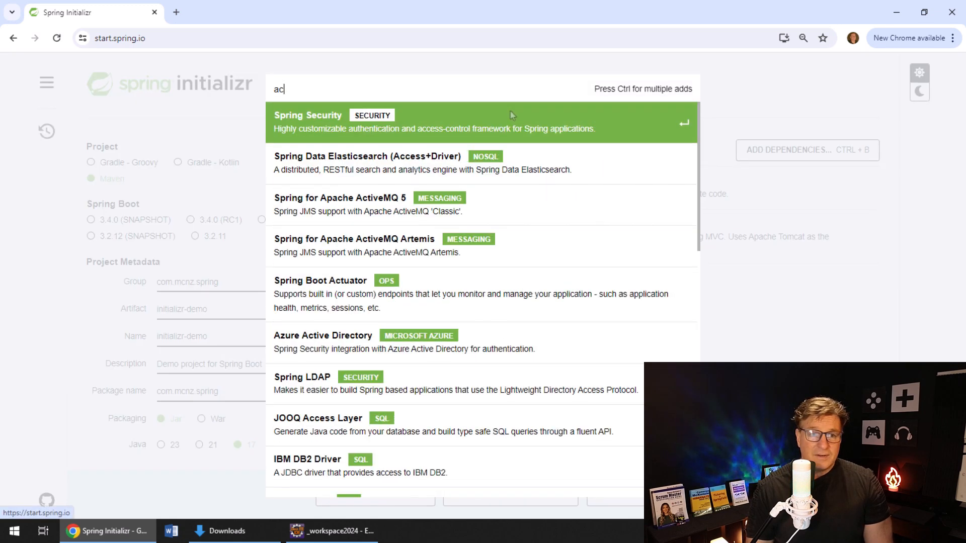
{"action": "type", "text": "tu"}
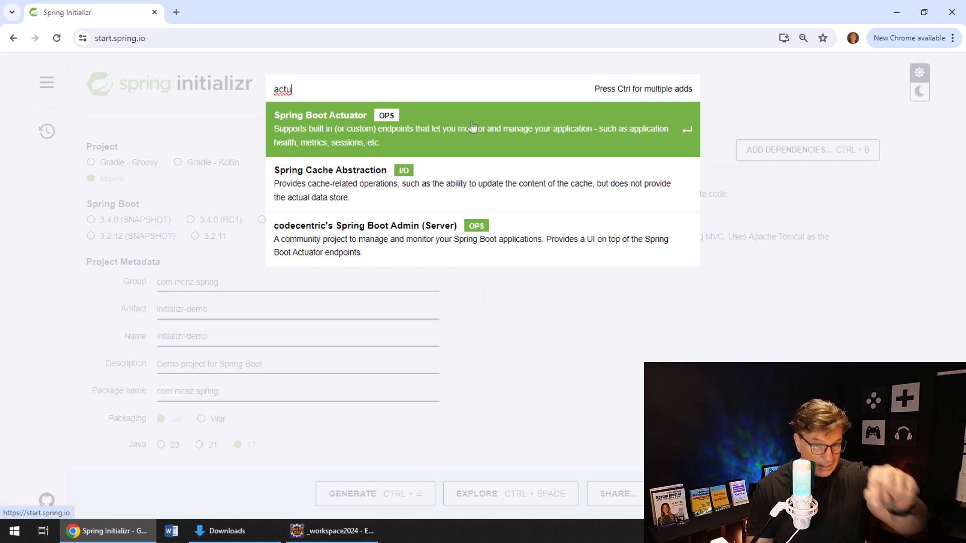
{"action": "left_click", "coordinate": [472, 129]}
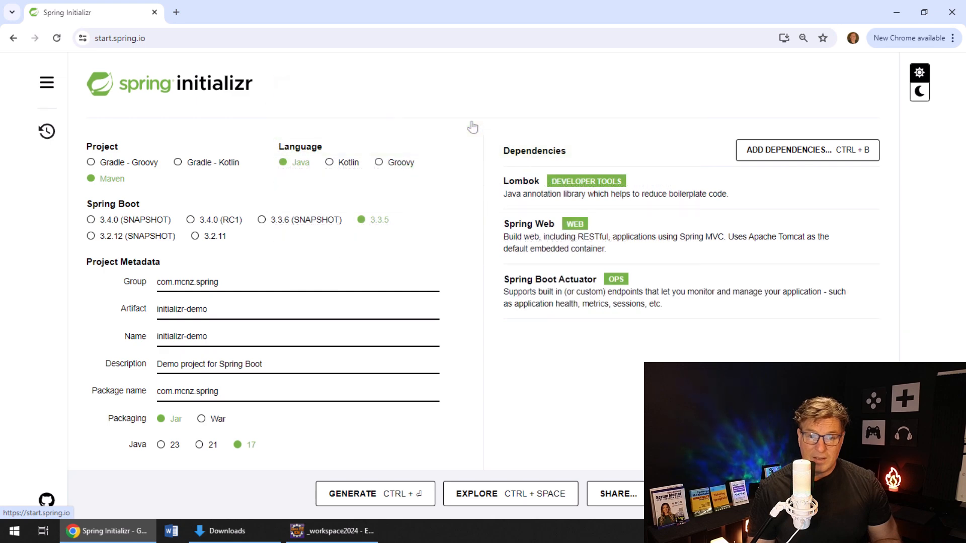
Add the H2 Database dependency and begin searching for 'bat'
{"action": "left_click", "coordinate": [807, 150]}
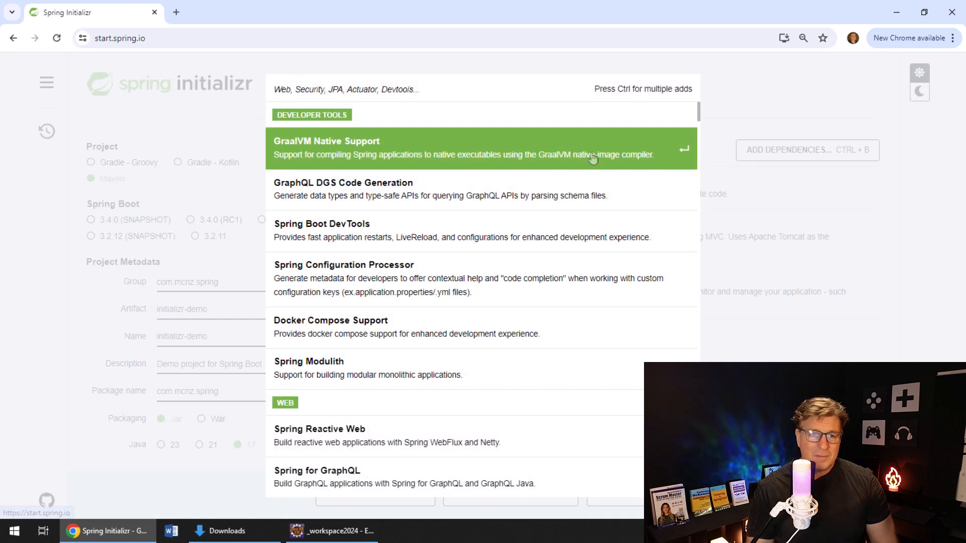
{"action": "type", "text": "h2"}
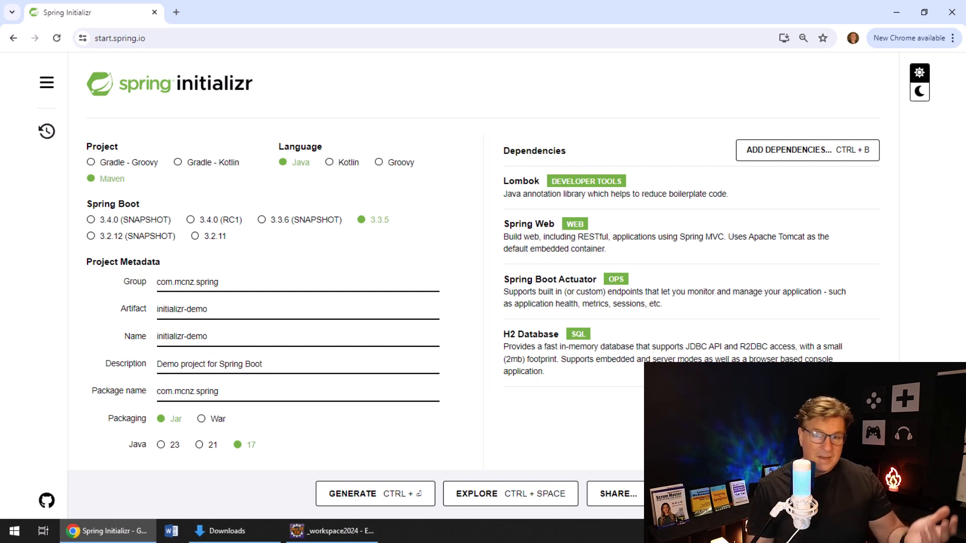
{"action": "left_click", "coordinate": [807, 150]}
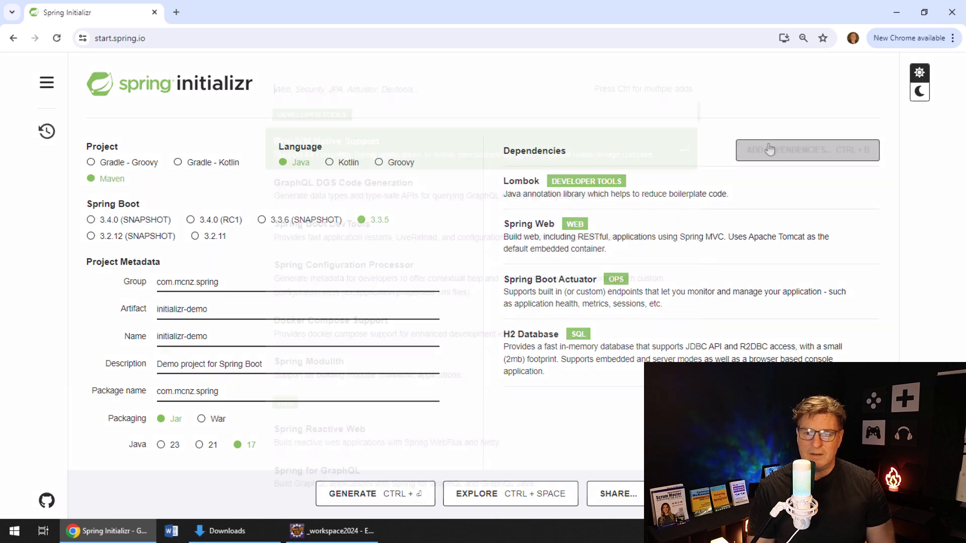
{"action": "left_click", "coordinate": [806, 150]}
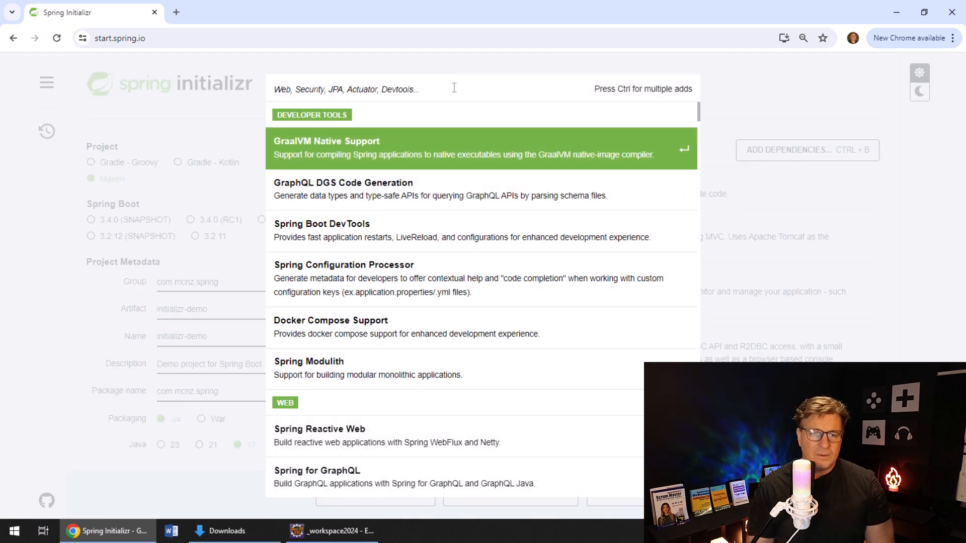
{"action": "type", "text": "bat"}
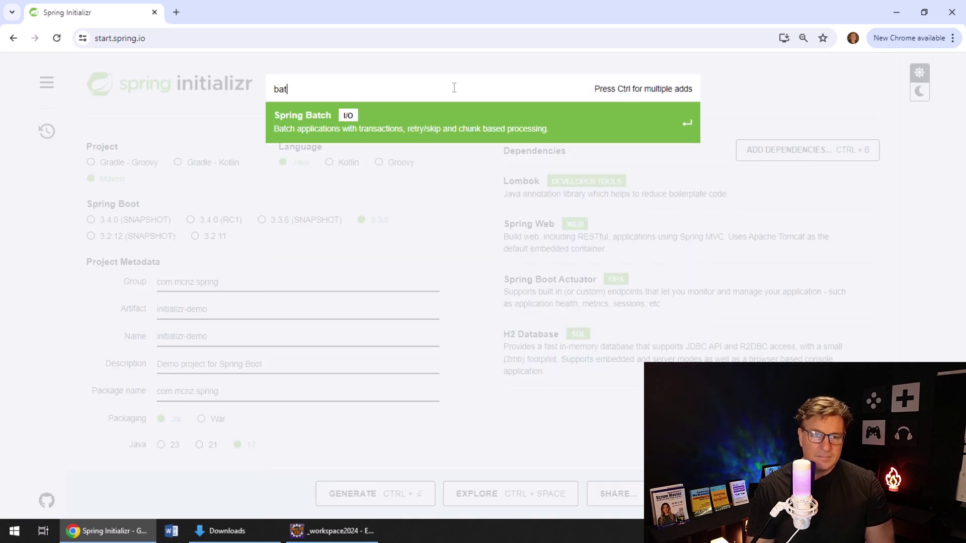
Complete the 'batch' search and add Spring Batch as the fifth dependency
{"action": "type", "text": "ch"}
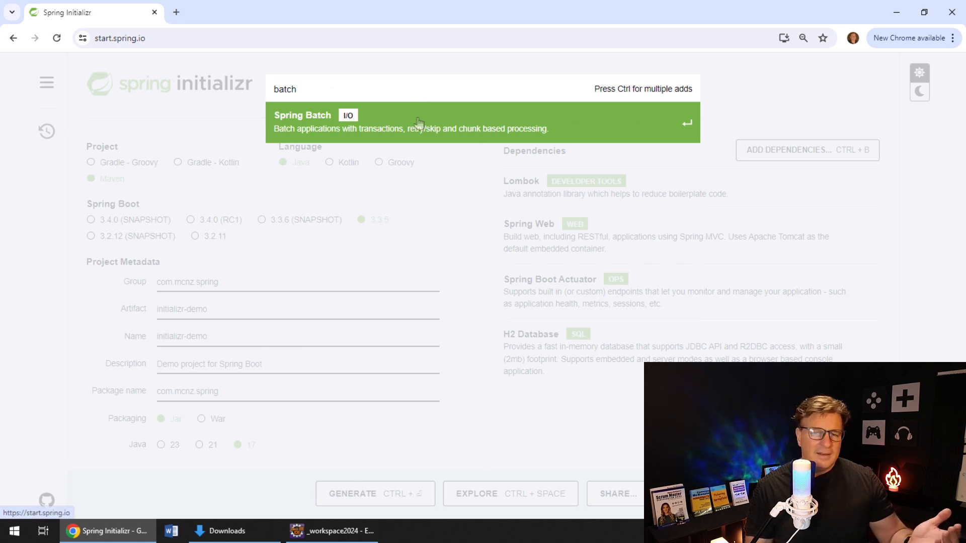
{"action": "left_click", "coordinate": [411, 121]}
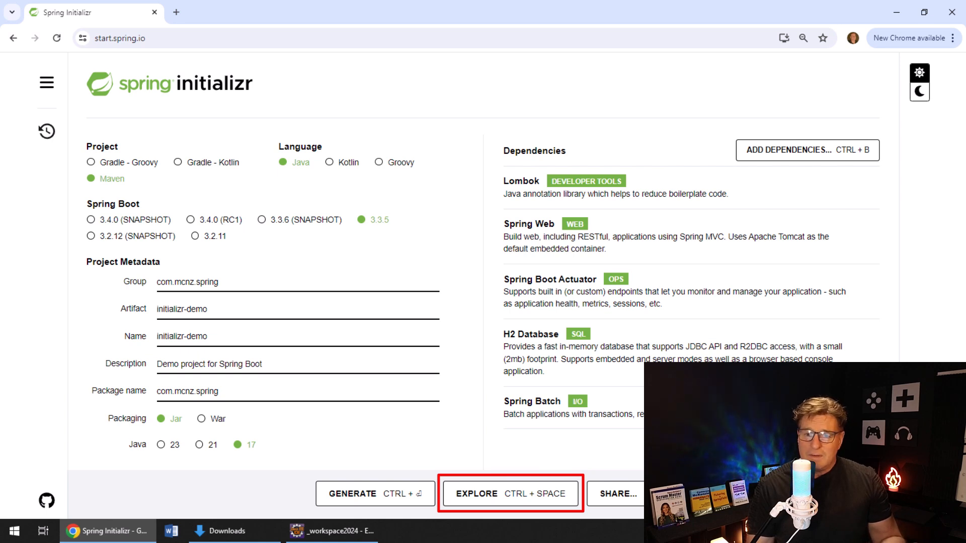
{"action": "left_click", "coordinate": [510, 493]}
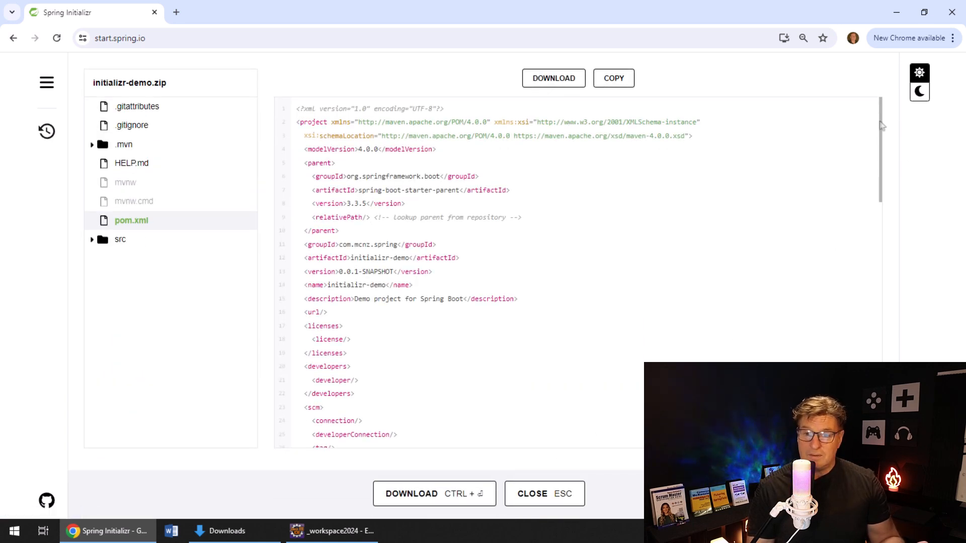
{"action": "scroll", "scroll_direction": "down", "scroll_amount": 3}
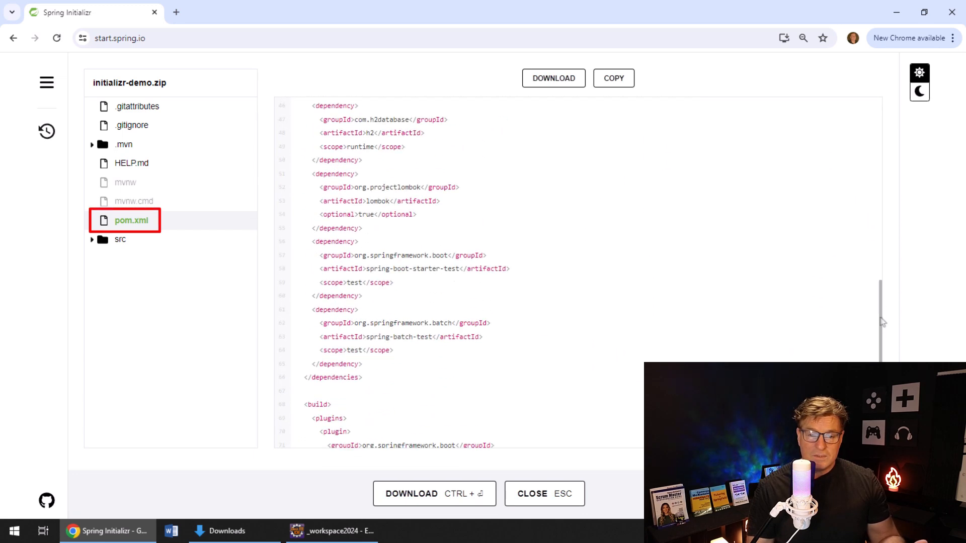
{"action": "scroll", "scroll_direction": "up", "scroll_amount": 3}
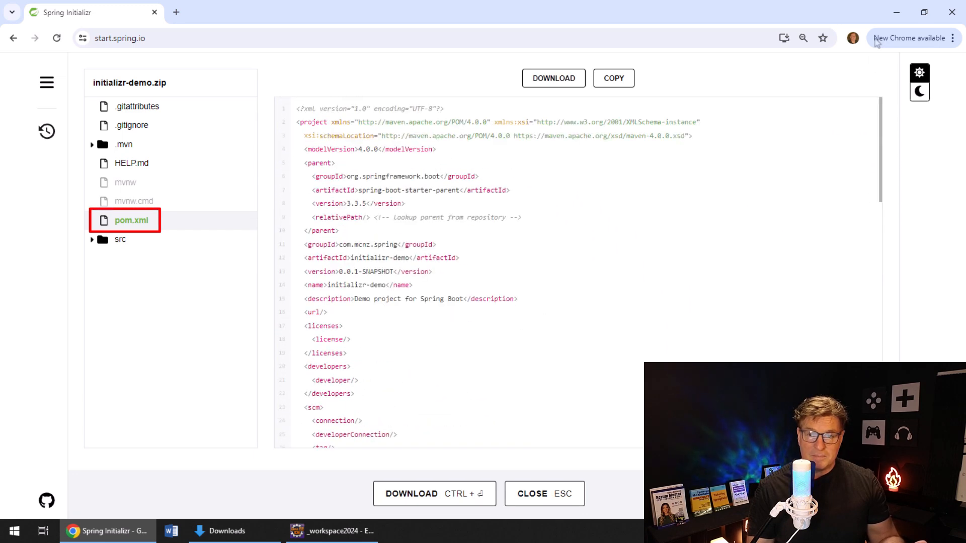
{"action": "mouse_move", "coordinate": [950, 38]}
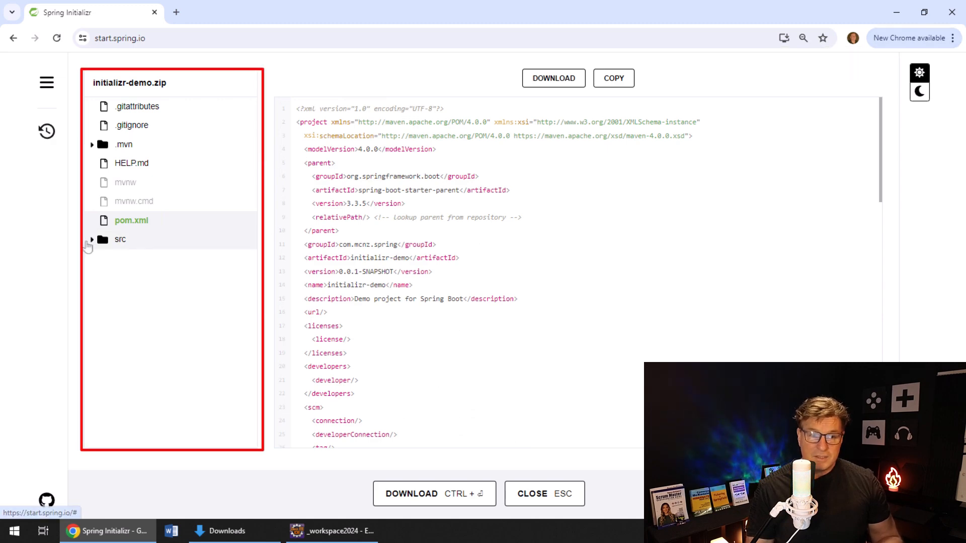
{"action": "left_click", "coordinate": [91, 239]}
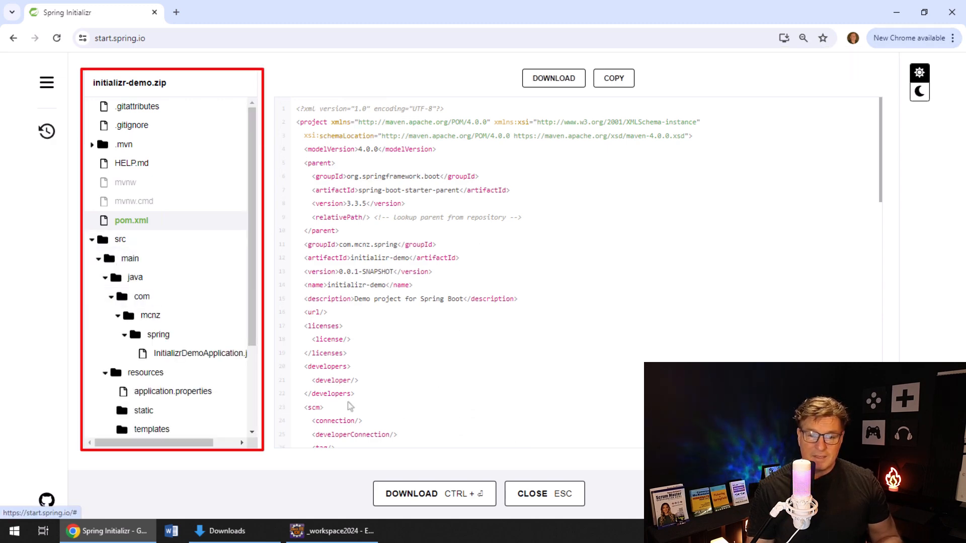
{"action": "left_click", "coordinate": [531, 494]}
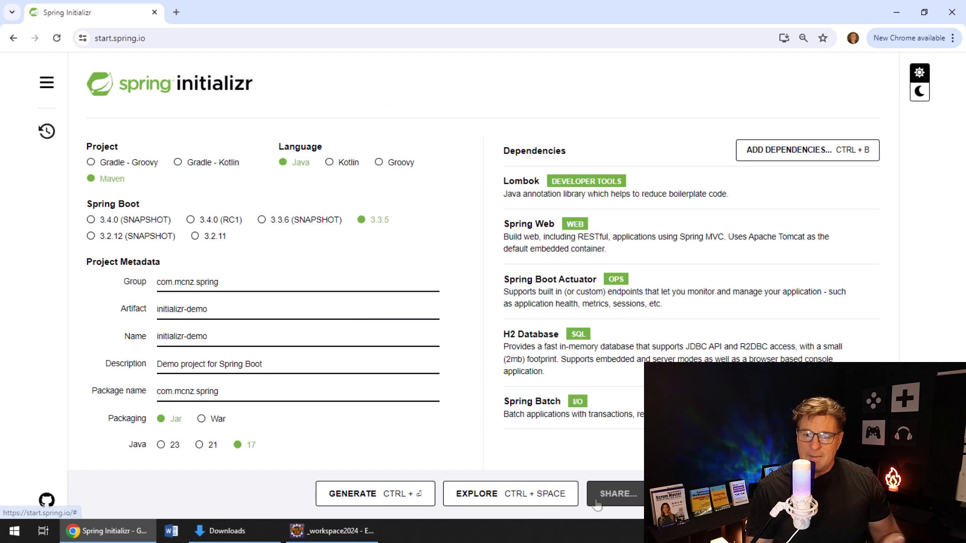
{"action": "left_click", "coordinate": [616, 494]}
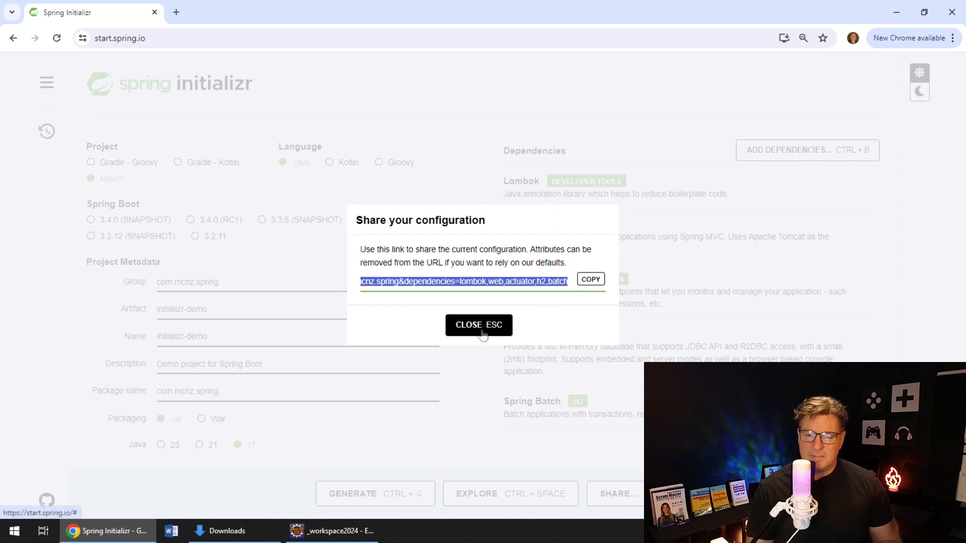
{"action": "left_click", "coordinate": [479, 324]}
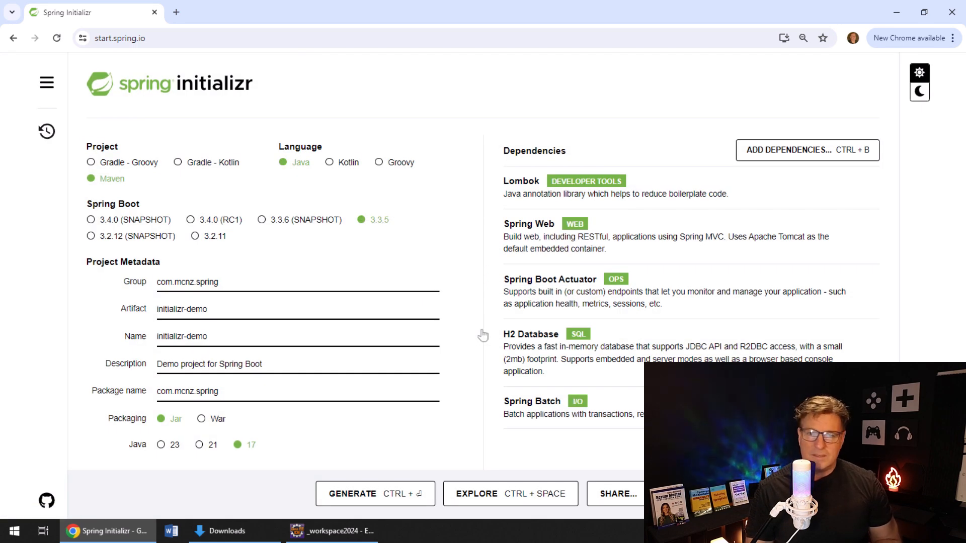
{"action": "mouse_move", "coordinate": [388, 456]}
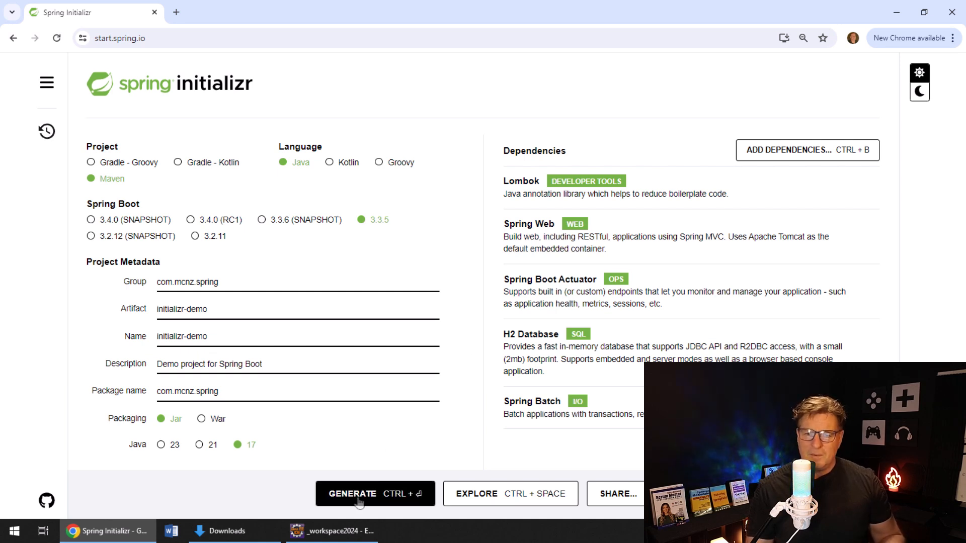
Generate initializr-demo.zip and reveal it in the Downloads folder from Chrome's downloads list
{"action": "left_click", "coordinate": [352, 493]}
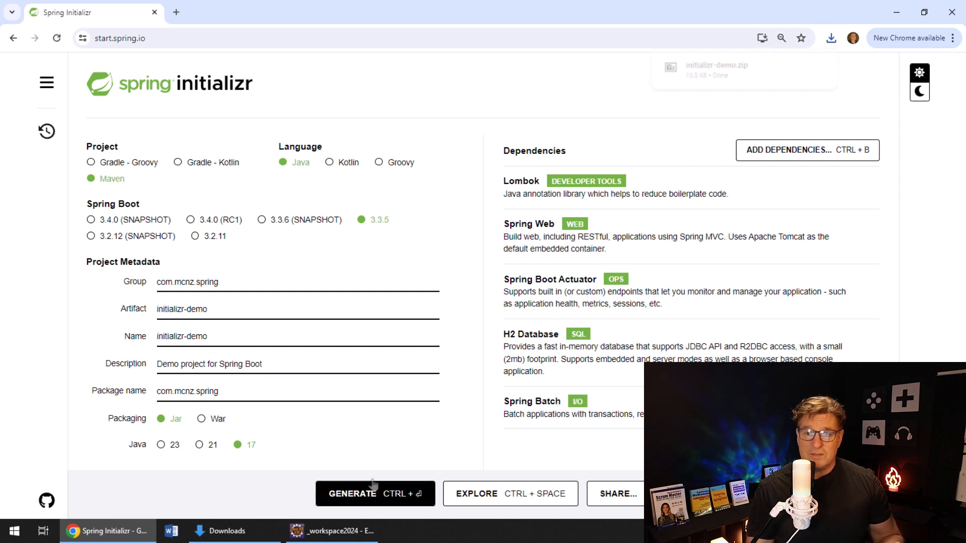
{"action": "left_click", "coordinate": [832, 37]}
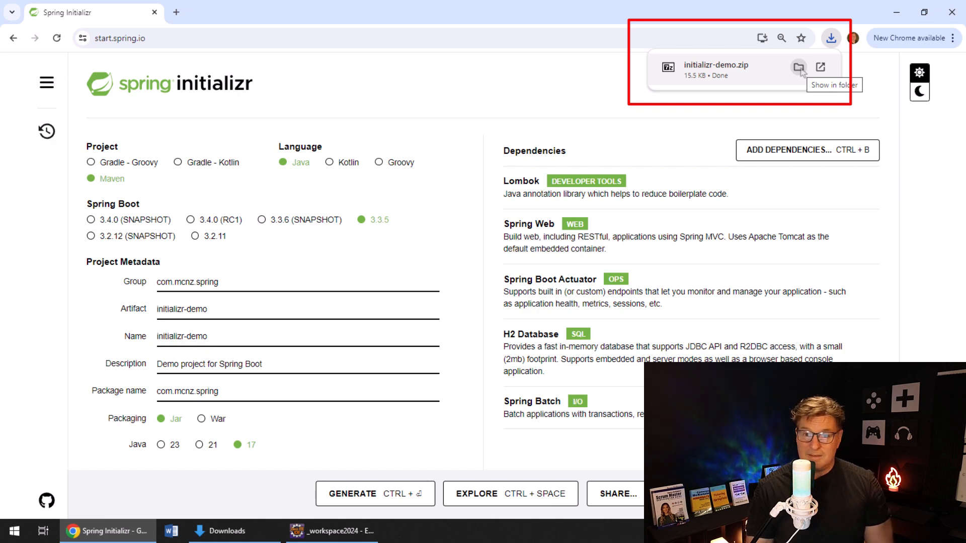
{"action": "left_click", "coordinate": [798, 67]}
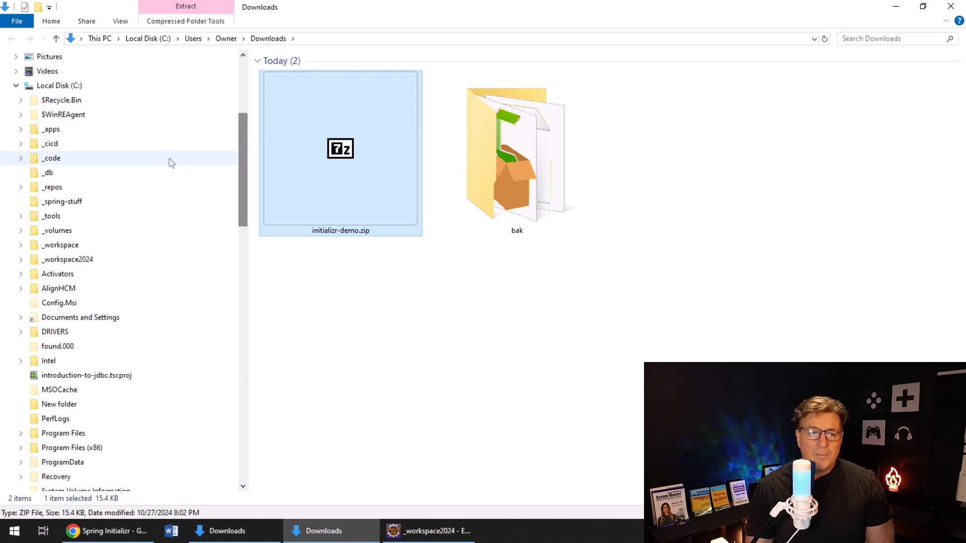
Extract initializr-demo.zip in C:\_spring-stuff with 7-Zip Extract Here and open the result
{"action": "left_click", "coordinate": [62, 201]}
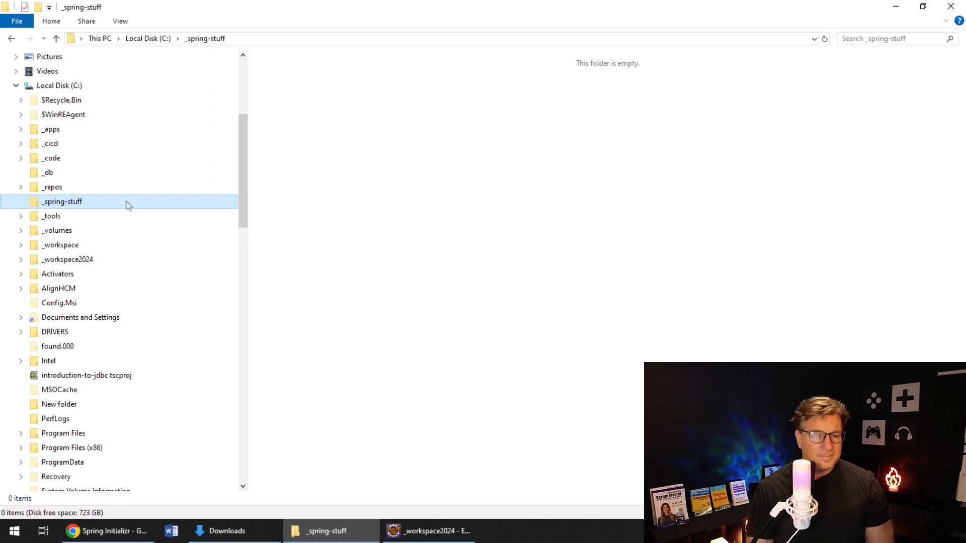
{"action": "mouse_move", "coordinate": [333, 222]}
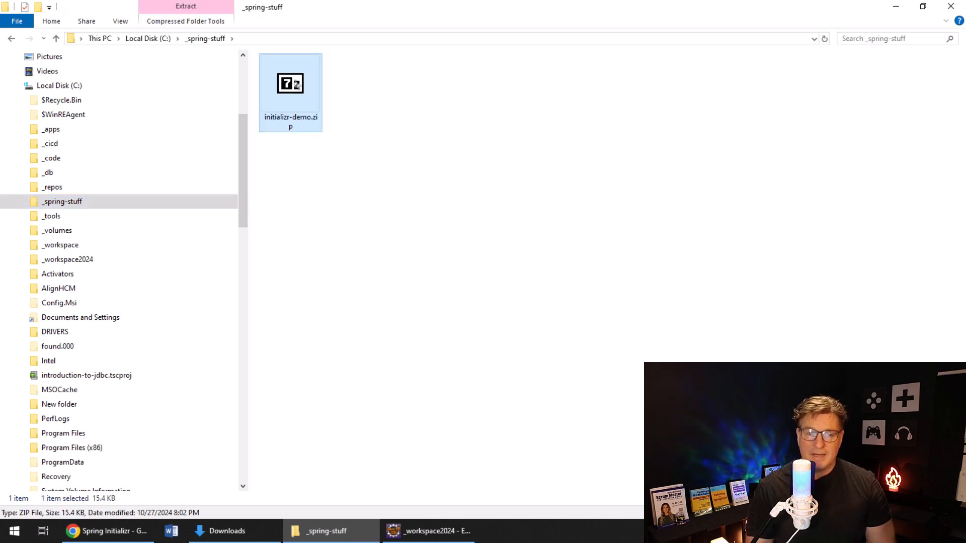
{"action": "right_click", "coordinate": [290, 86]}
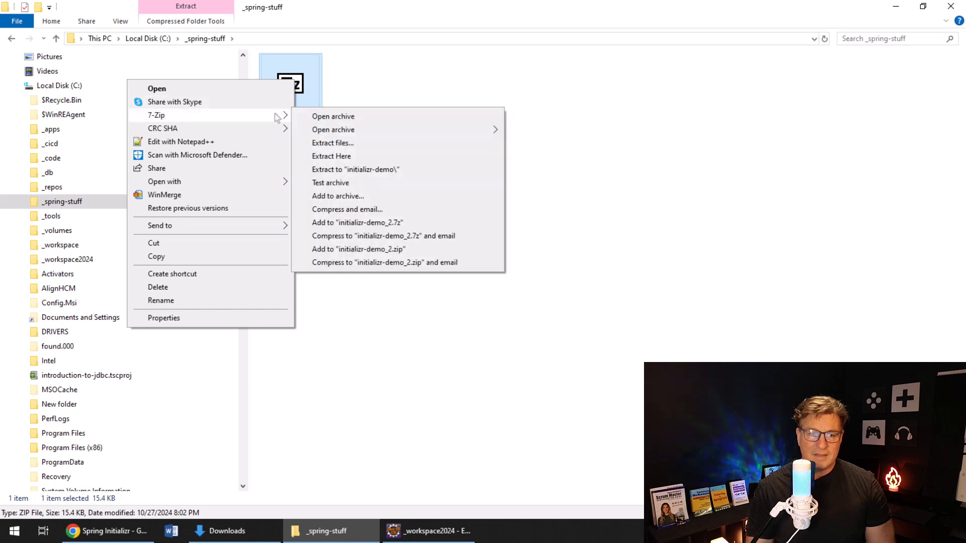
{"action": "mouse_move", "coordinate": [416, 161]}
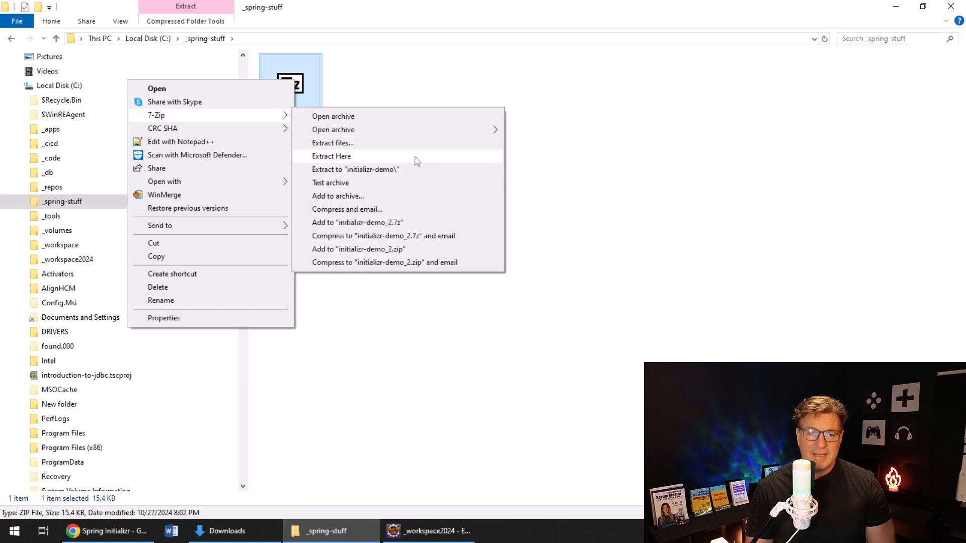
{"action": "left_click", "coordinate": [332, 156]}
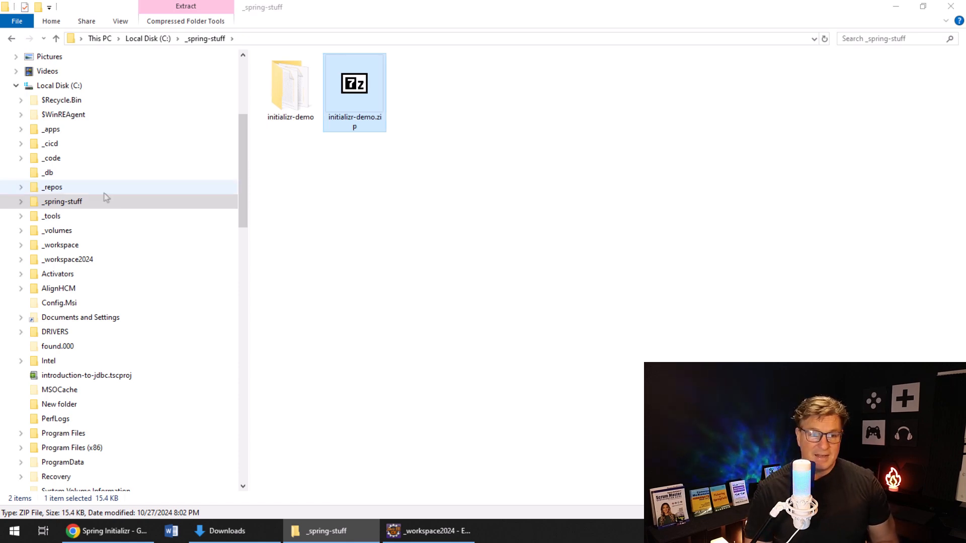
{"action": "double_click", "coordinate": [291, 83]}
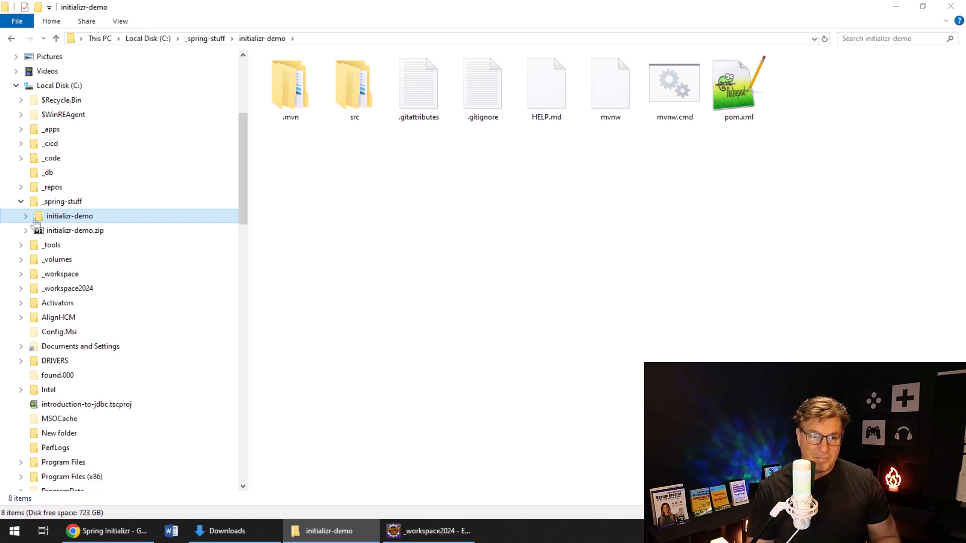
Explore initializr-demo's src/main/java and resources folders, then switch to Eclipse's _workspace2024
{"action": "left_click", "coordinate": [25, 216]}
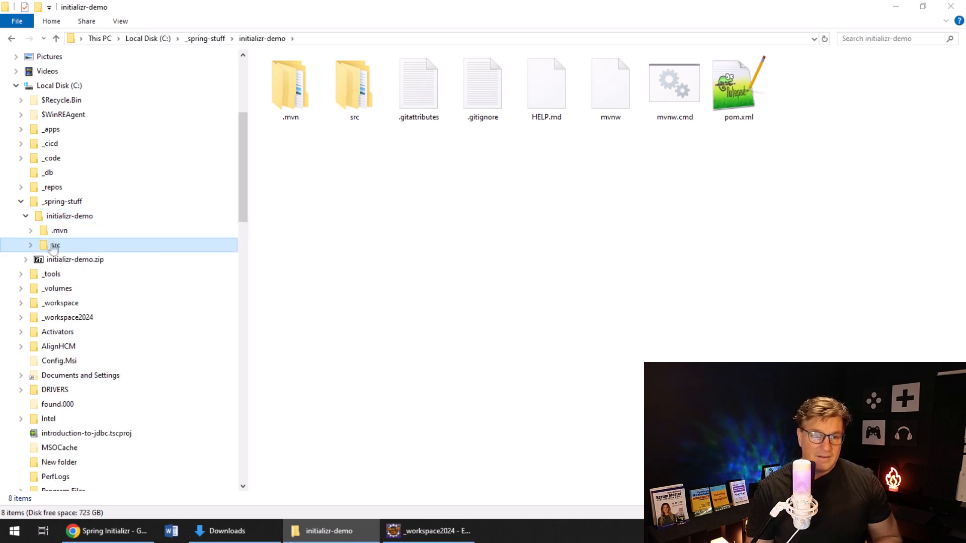
{"action": "double_click", "coordinate": [56, 245]}
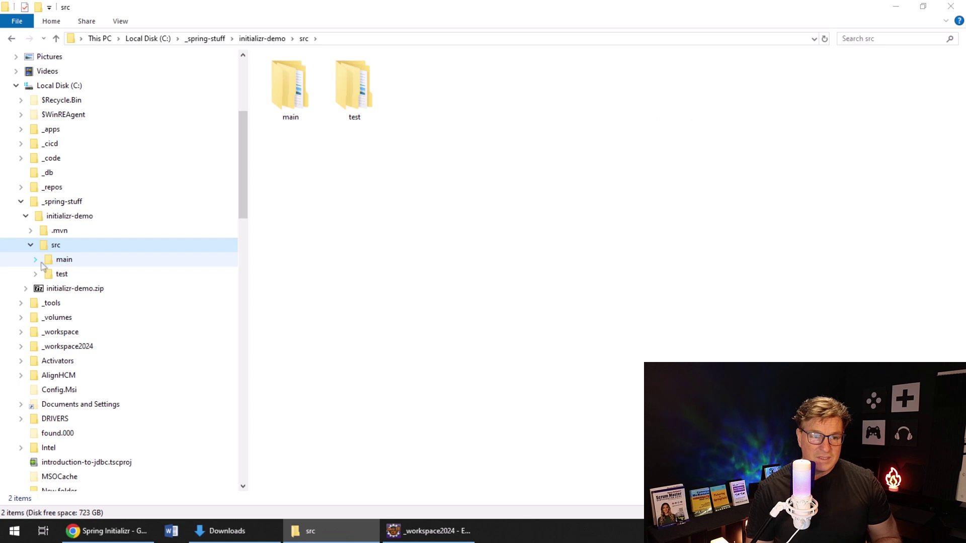
{"action": "left_click", "coordinate": [35, 260]}
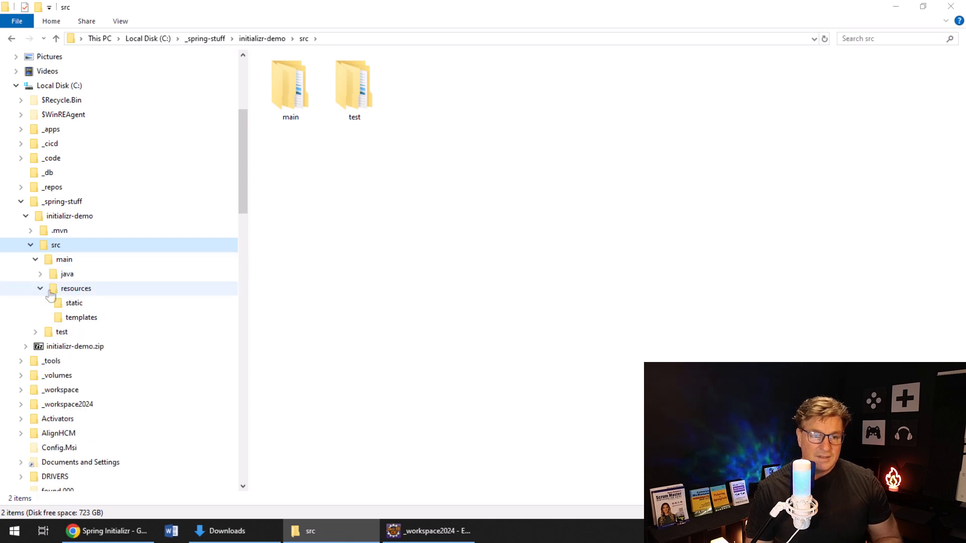
{"action": "left_click", "coordinate": [76, 289]}
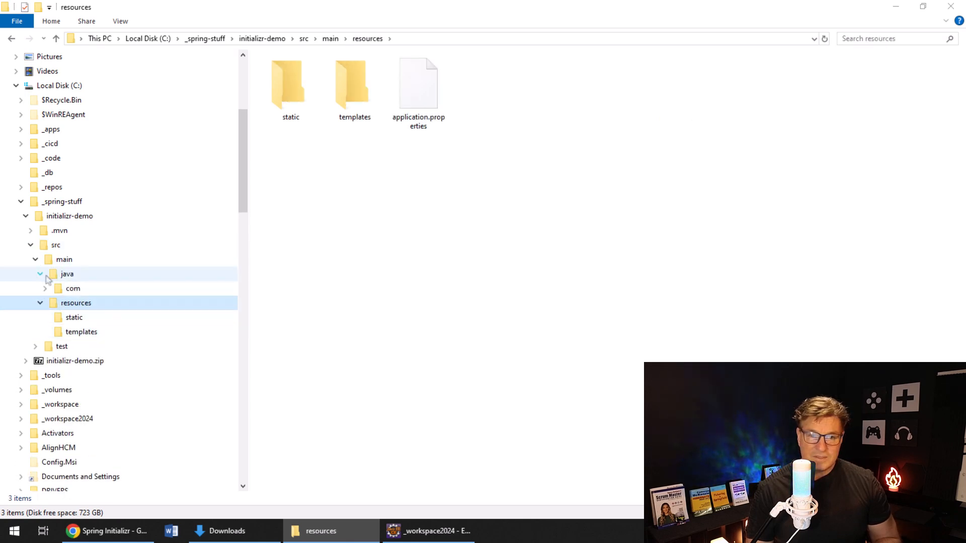
{"action": "left_click", "coordinate": [72, 289]}
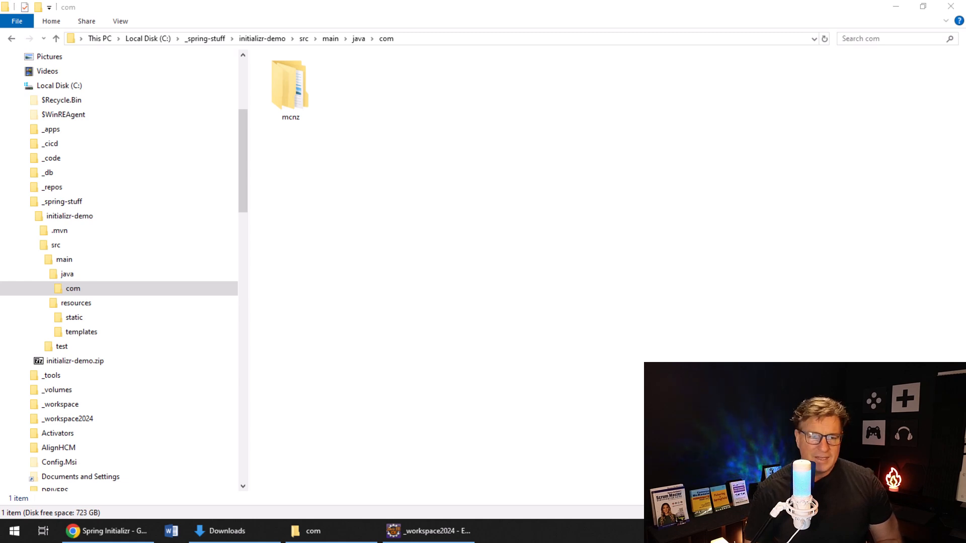
{"action": "left_click", "coordinate": [70, 216]}
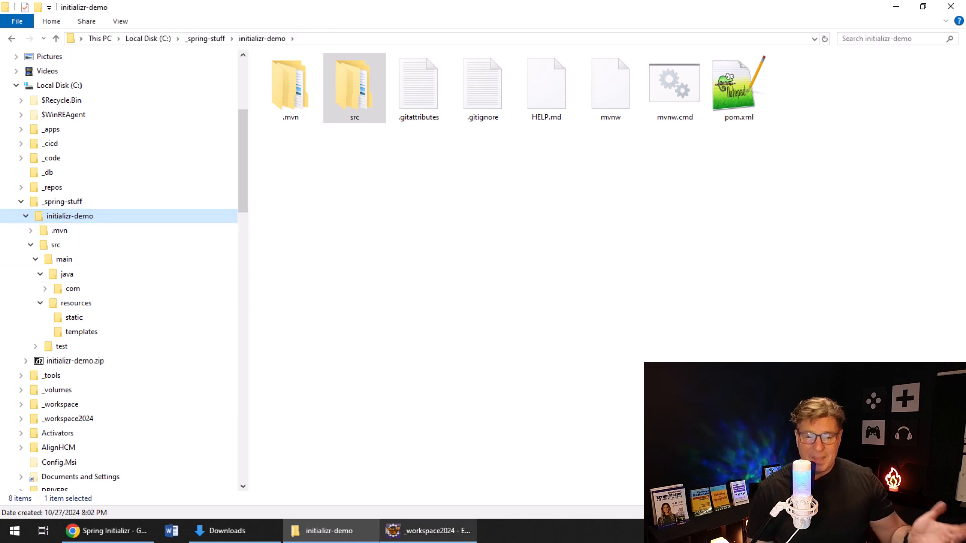
{"action": "left_click", "coordinate": [429, 530]}
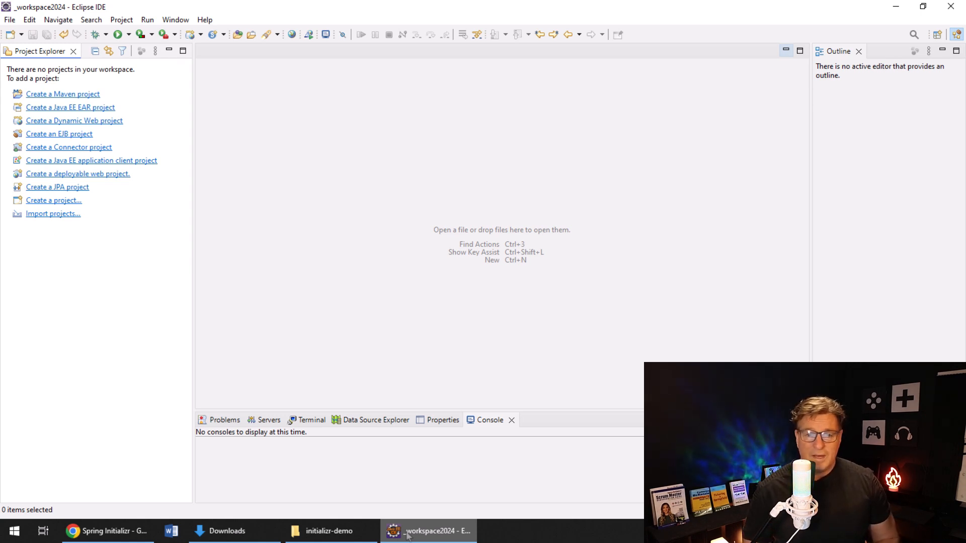
Import C:\_spring-stuff\initializr-demo into Eclipse as an existing Maven project
{"action": "left_click", "coordinate": [9, 19]}
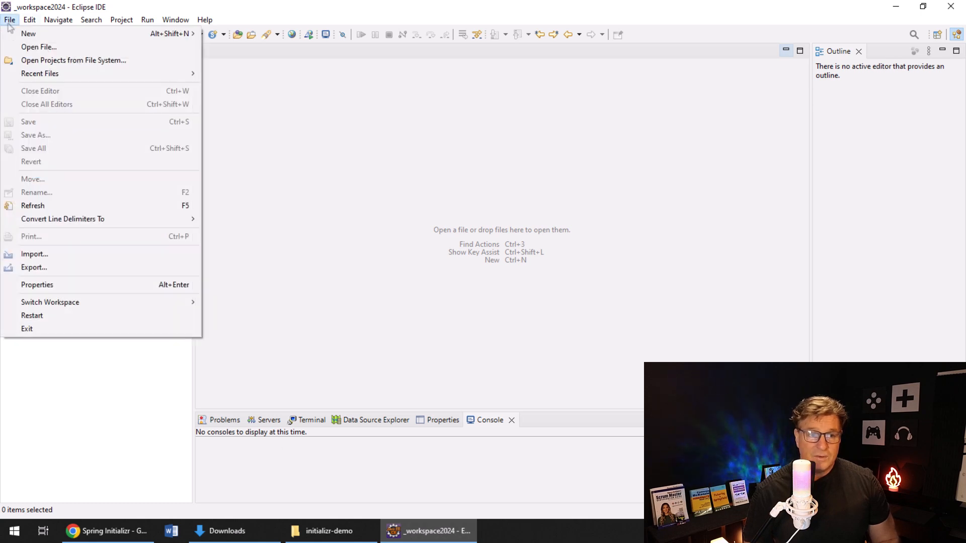
{"action": "left_click", "coordinate": [35, 254]}
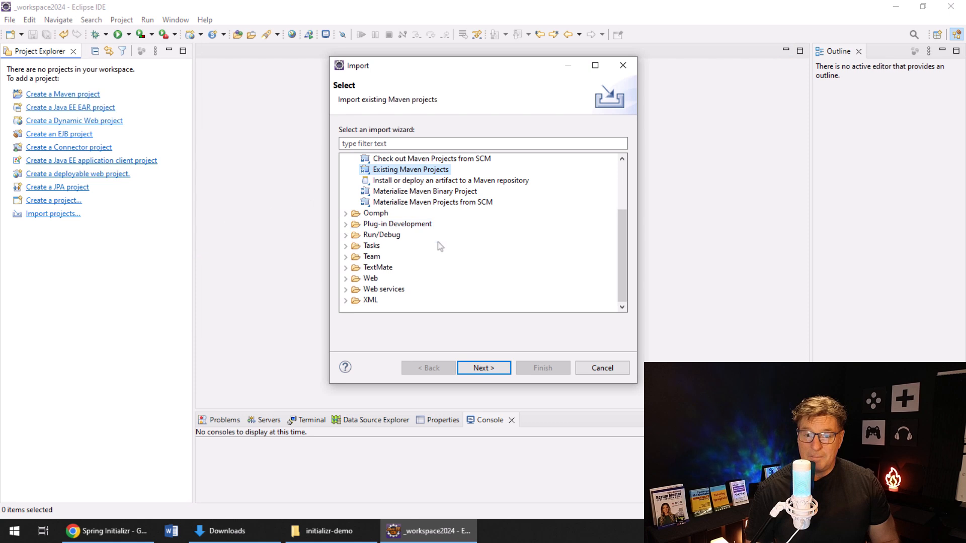
{"action": "mouse_move", "coordinate": [484, 368]}
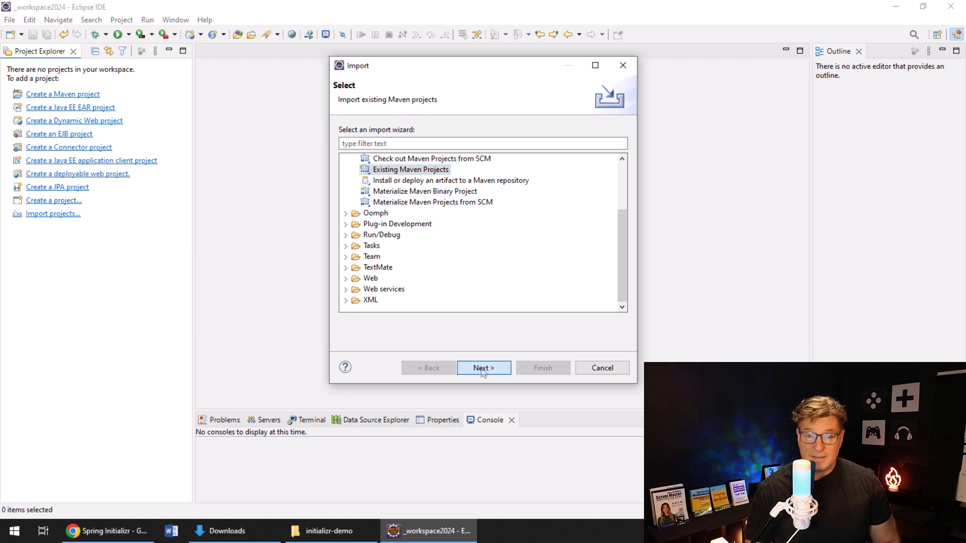
{"action": "left_click", "coordinate": [483, 368]}
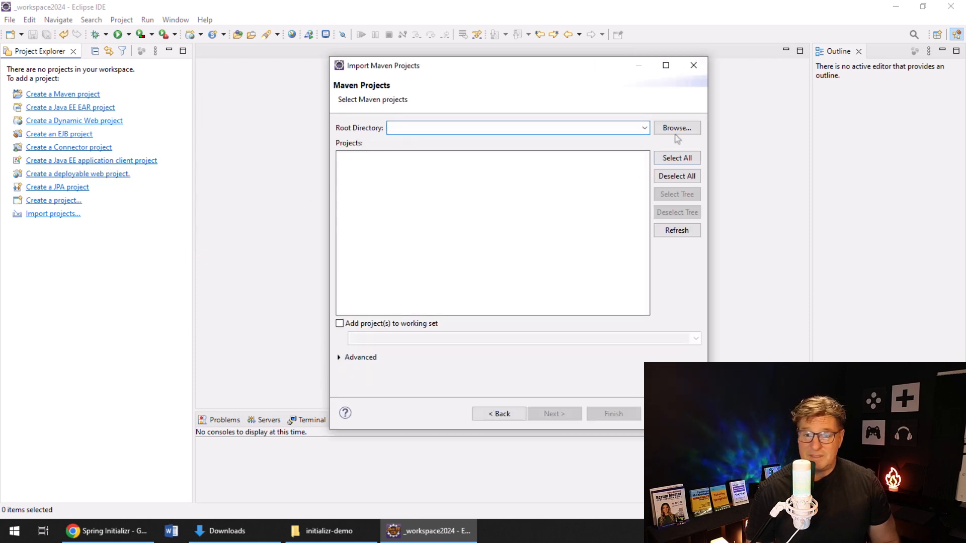
{"action": "left_click", "coordinate": [676, 127]}
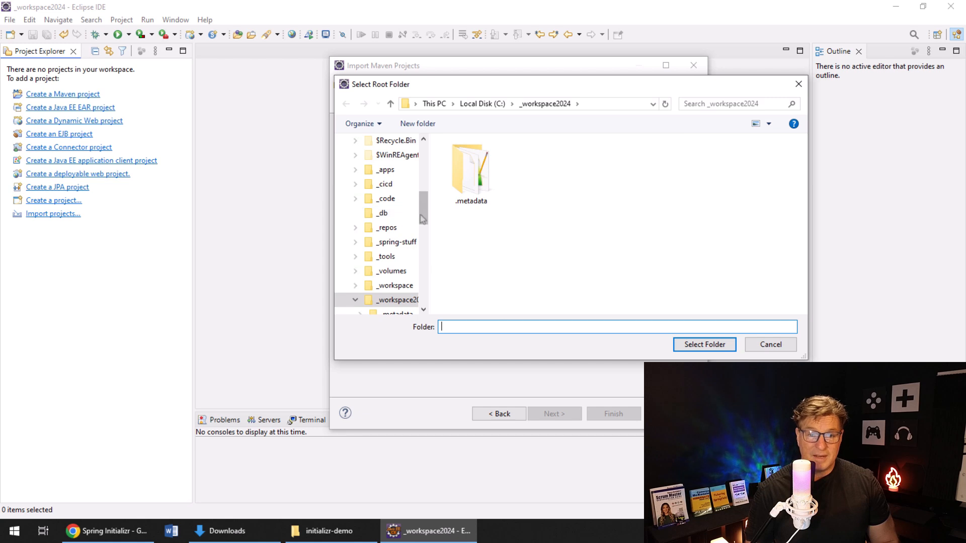
{"action": "left_click", "coordinate": [396, 256]}
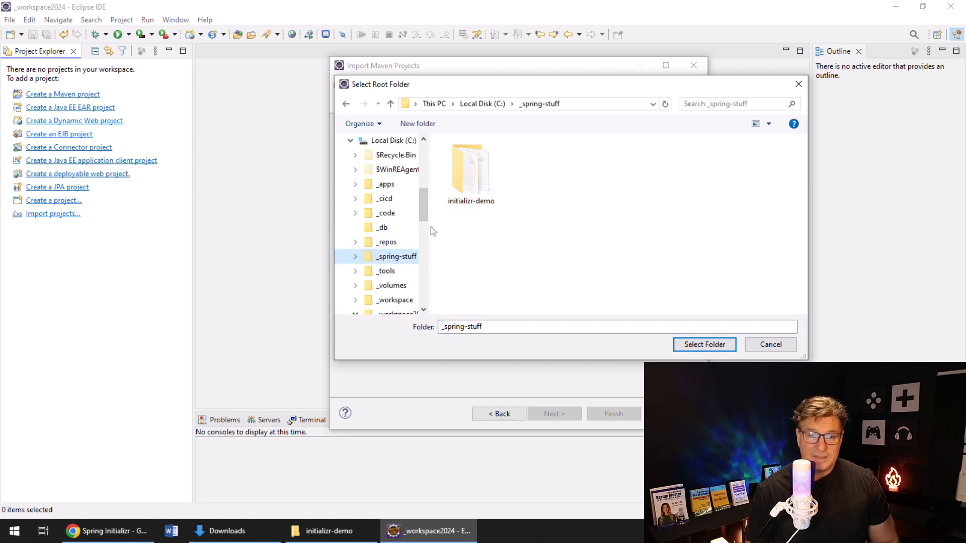
{"action": "double_click", "coordinate": [471, 172]}
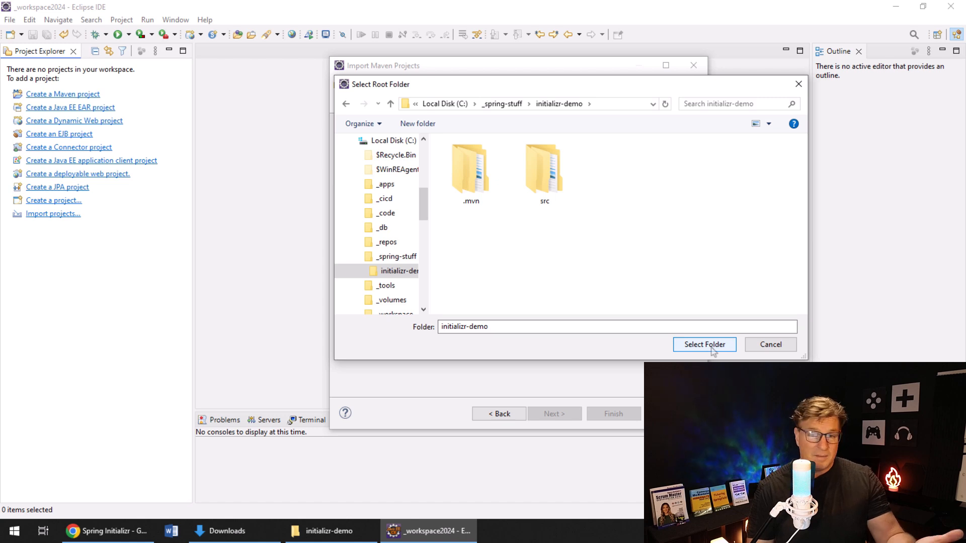
{"action": "left_click", "coordinate": [705, 344]}
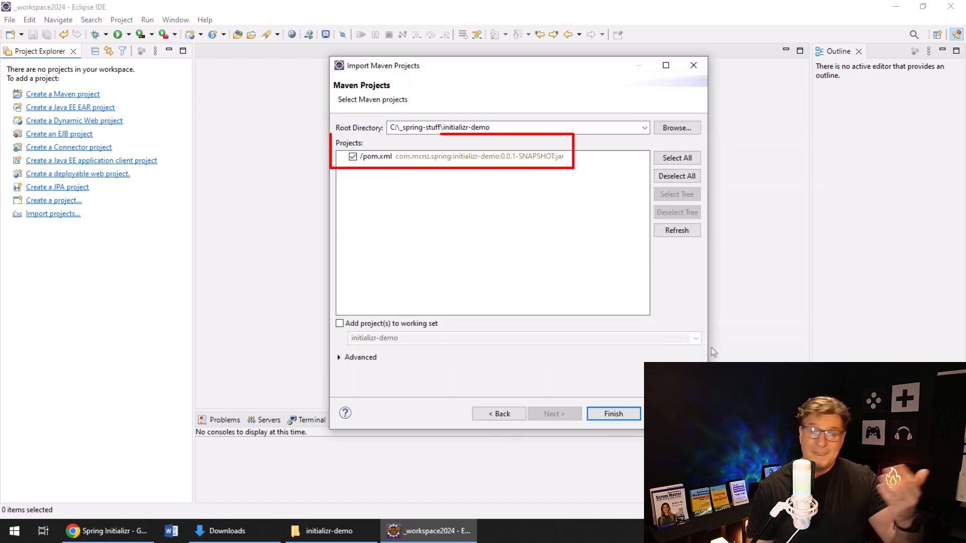
{"action": "left_click", "coordinate": [613, 414]}
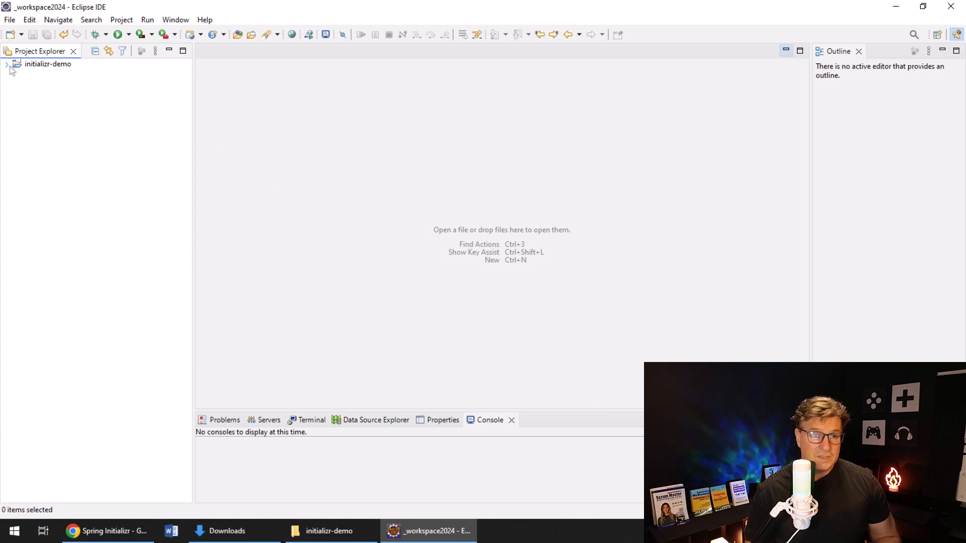
Expand initializr-demo and com.mcnz.spring to reveal InitializrDemoApplication.java
{"action": "left_click", "coordinate": [6, 64]}
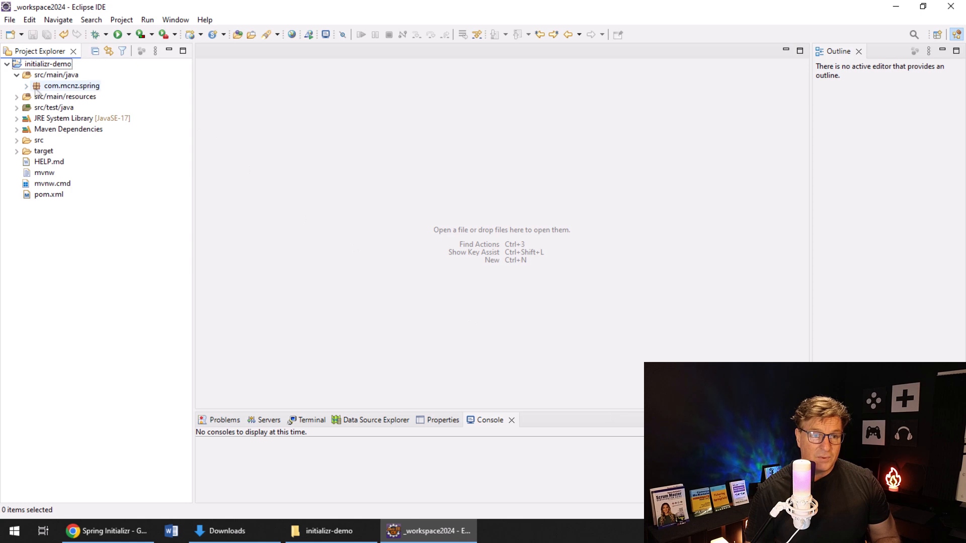
{"action": "left_click", "coordinate": [27, 85]}
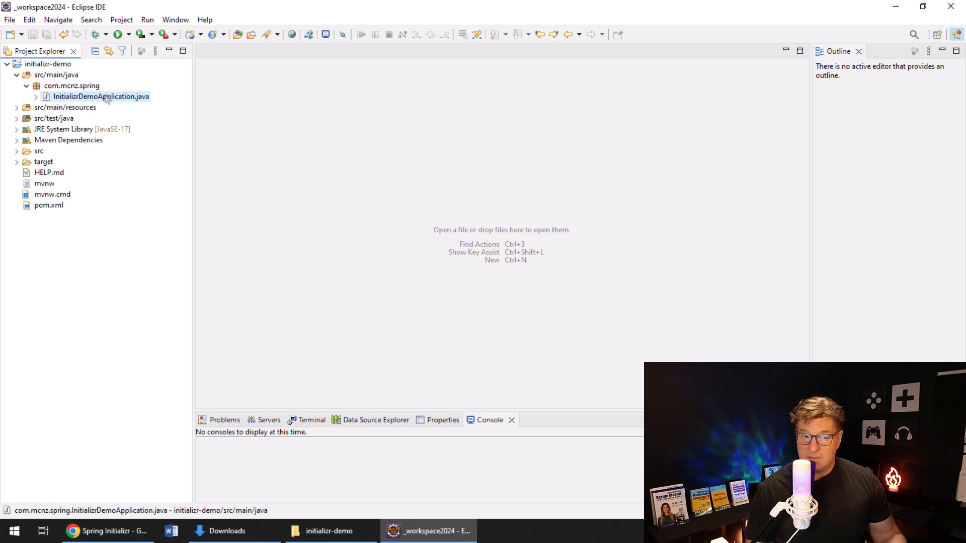
Open InitializrDemoApplication.java in the Eclipse editor
{"action": "double_click", "coordinate": [101, 97]}
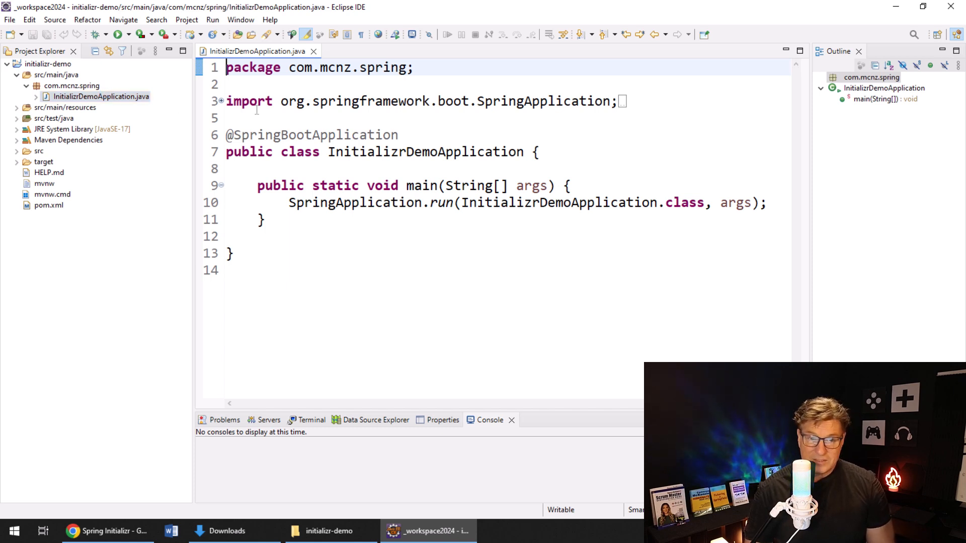
{"action": "key", "text": "Return"}
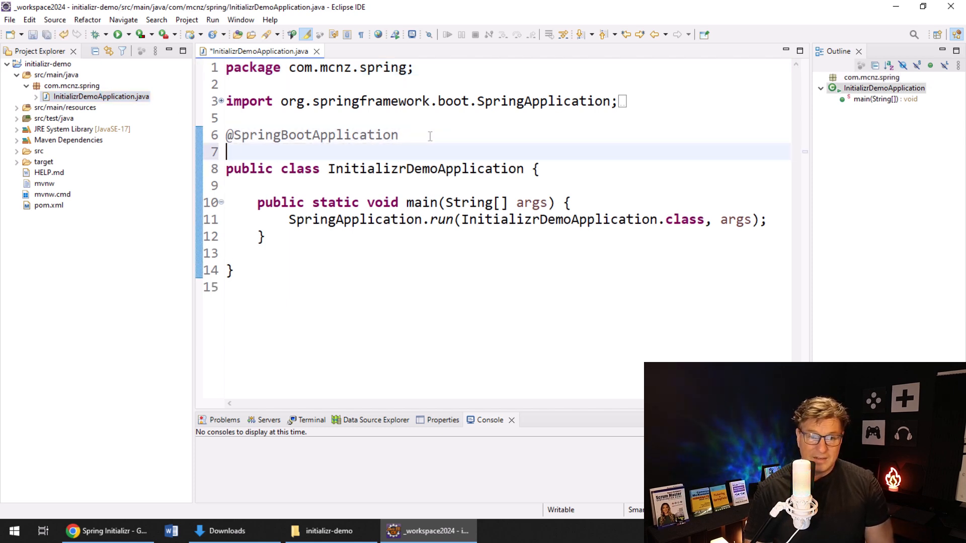
{"action": "type", "text": "@Rest"}
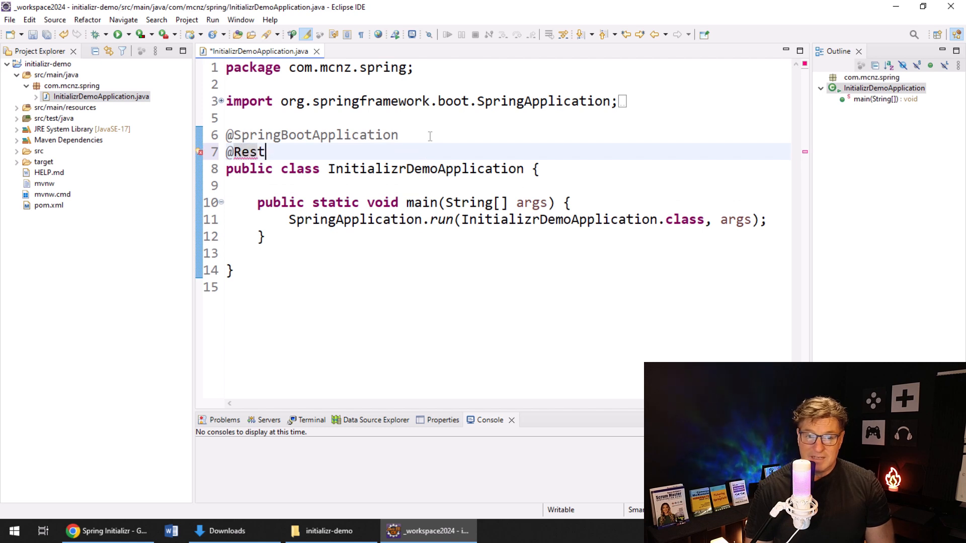
{"action": "type", "text": "Controller"}
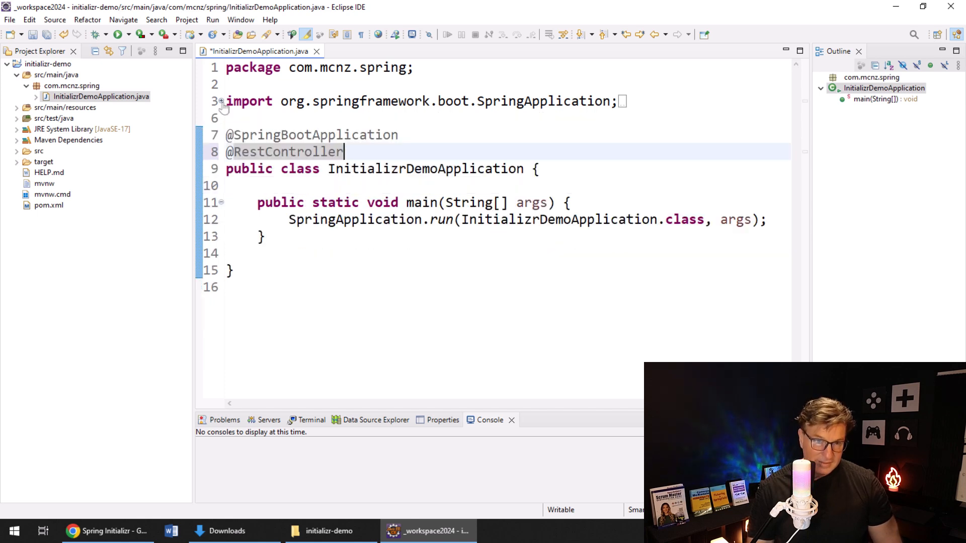
{"action": "key", "text": "ctrl+s"}
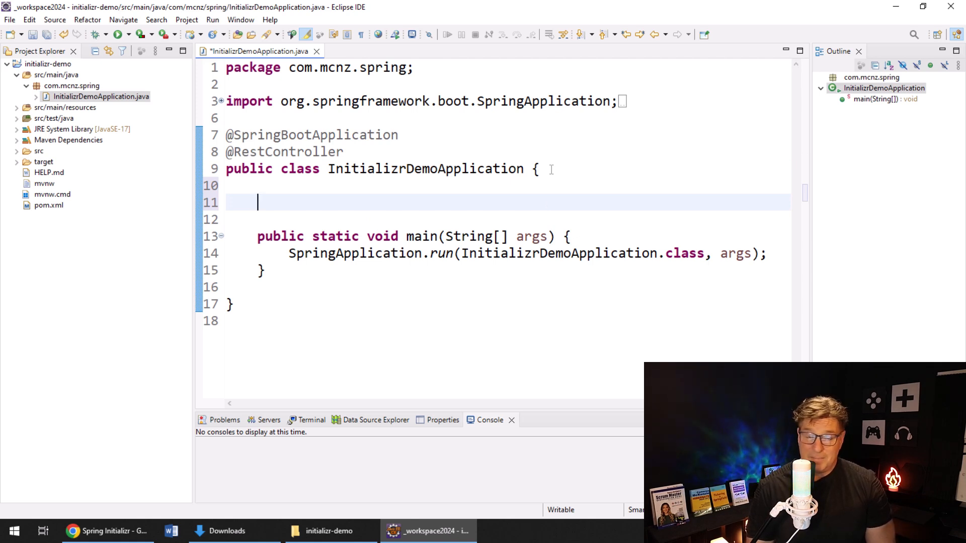
{"action": "type", "text": "@Ge"}
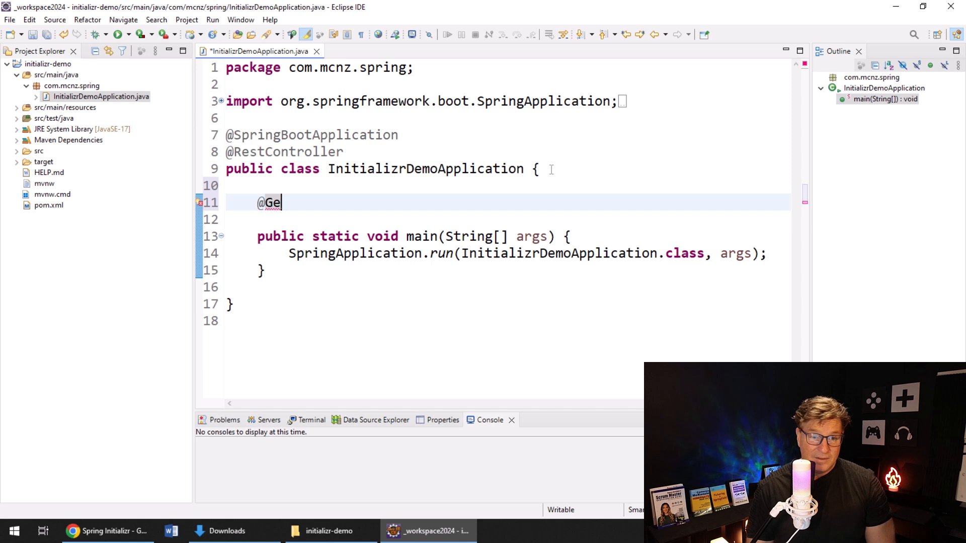
{"action": "type", "text": "tMapping"}
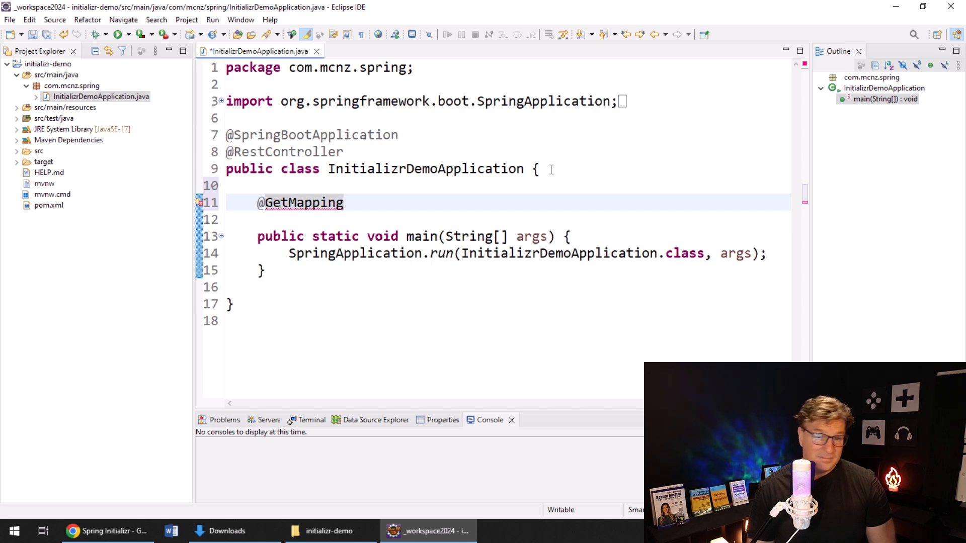
{"action": "type", "text": "(\"\")"}
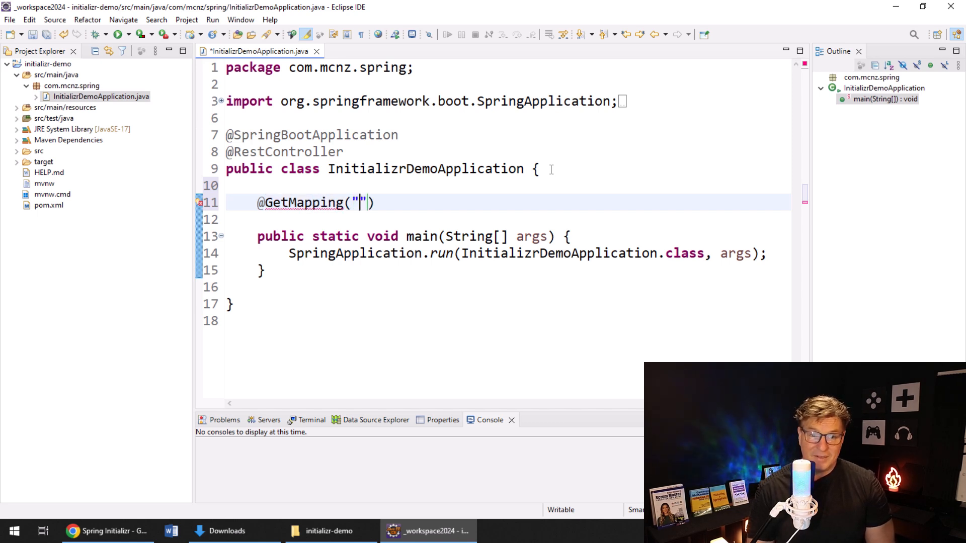
{"action": "type", "text": "/hellowo"}
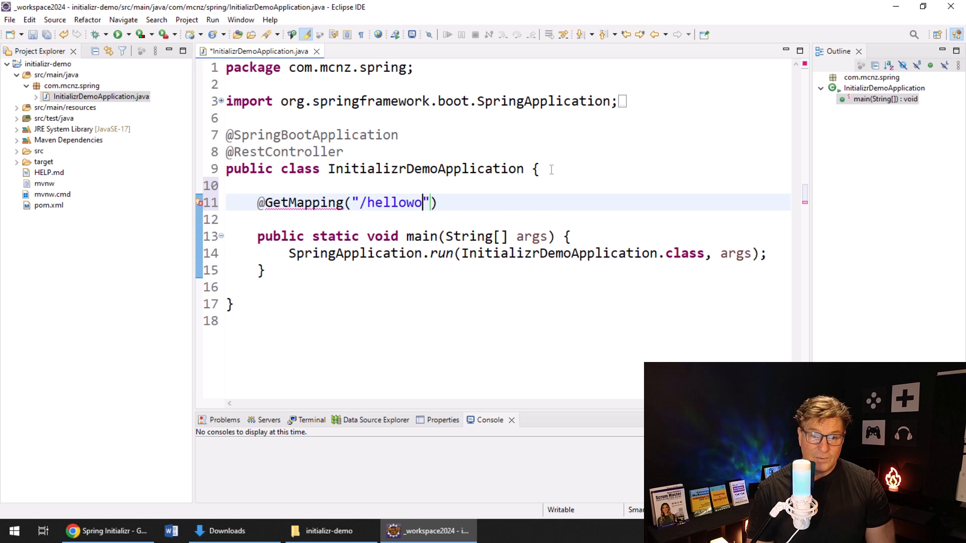
{"action": "type", "text": "rld"}
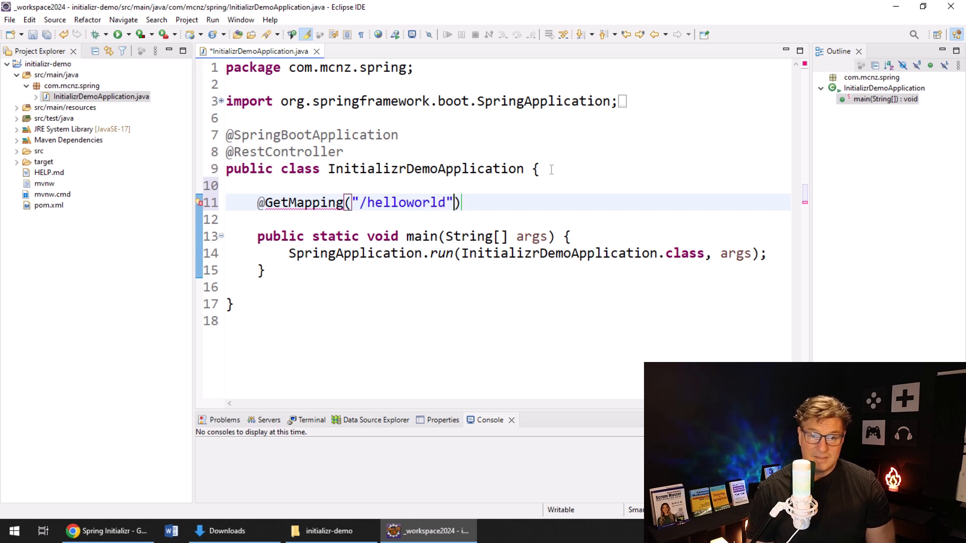
{"action": "key", "text": "Return"}
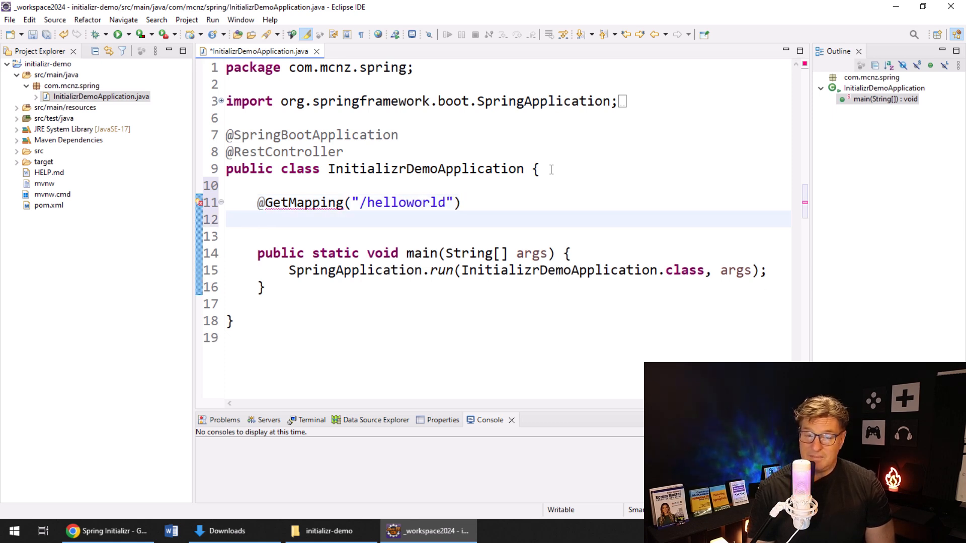
Write public String sayHello() returning "Hello World!", add the missing imports, and save
{"action": "type", "text": "public Stri"}
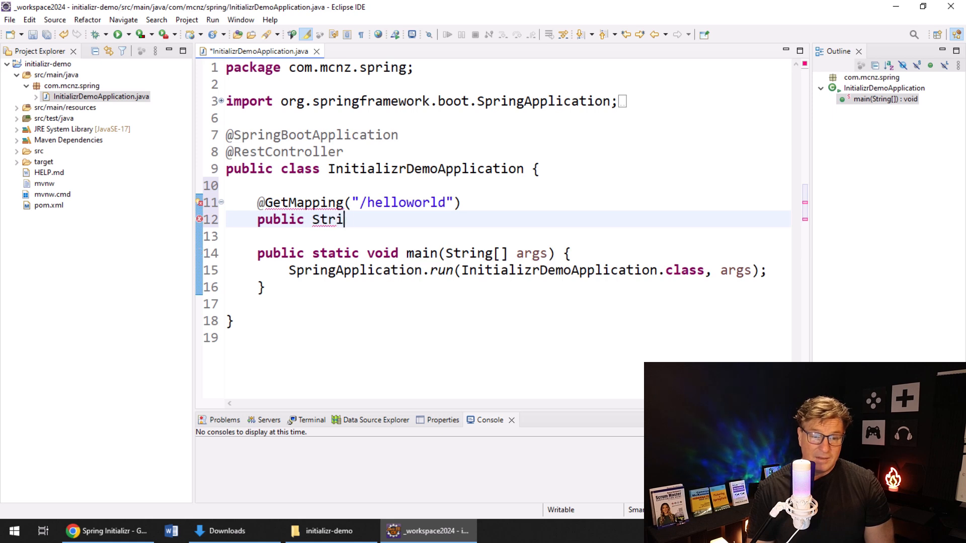
{"action": "type", "text": "ng sayHello("}
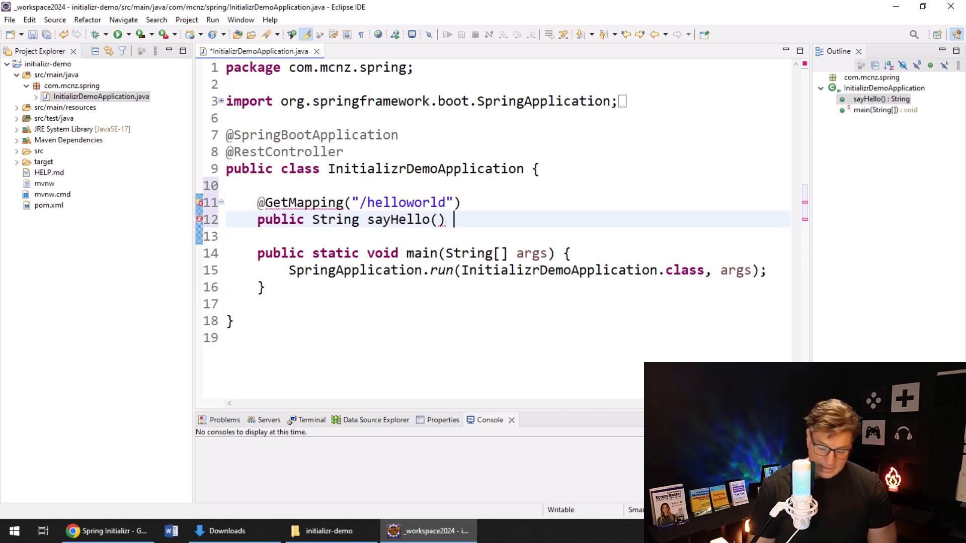
{"action": "type", "text": "{"}
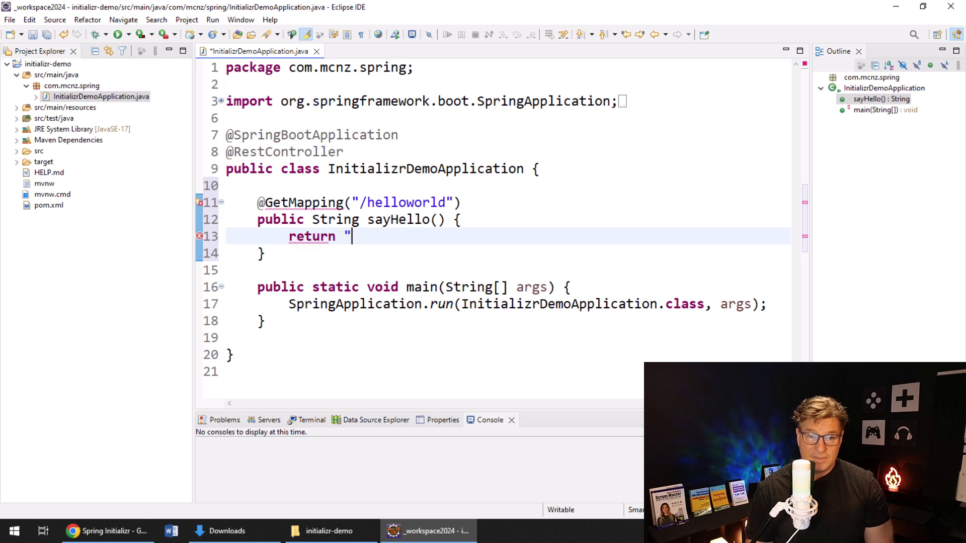
{"action": "type", "text": "Hello World"}
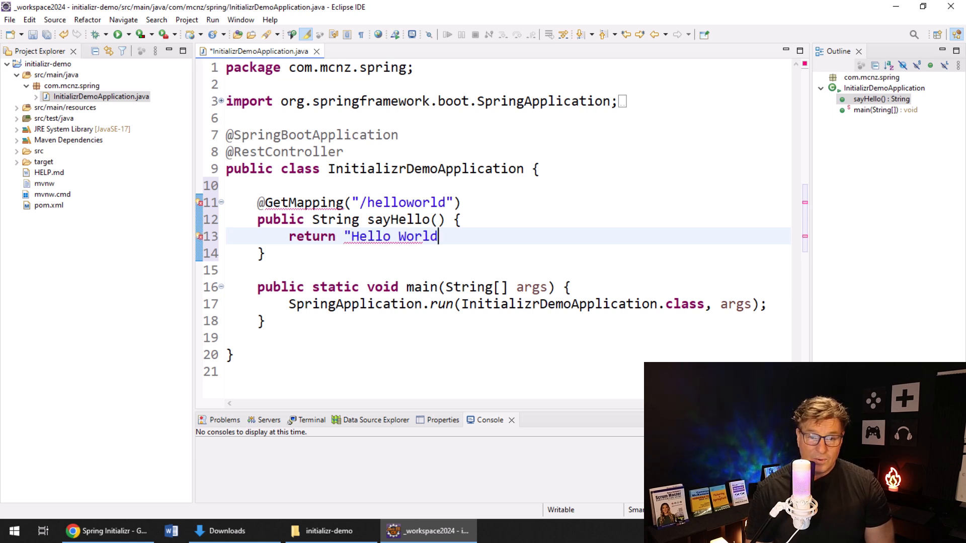
{"action": "type", "text": "!\";"}
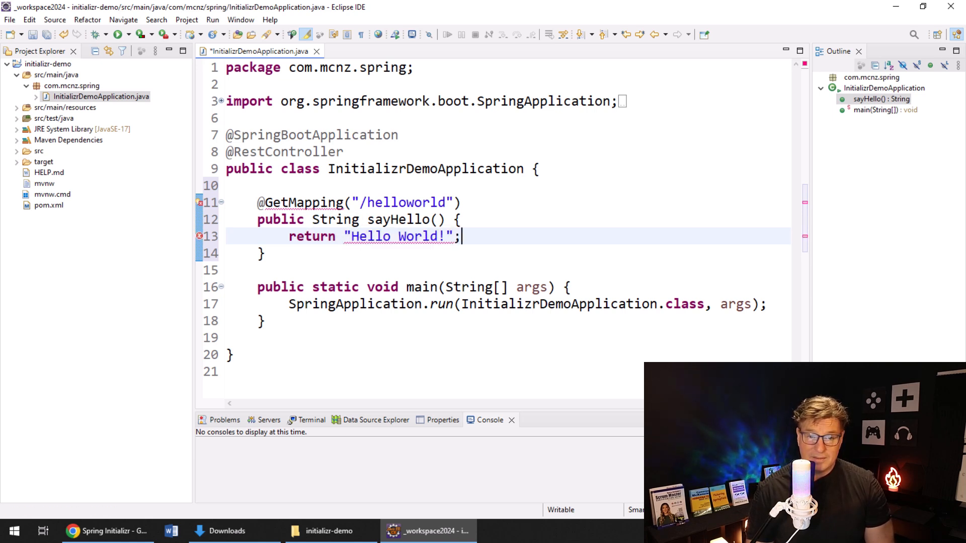
{"action": "key", "text": "ctrl+s"}
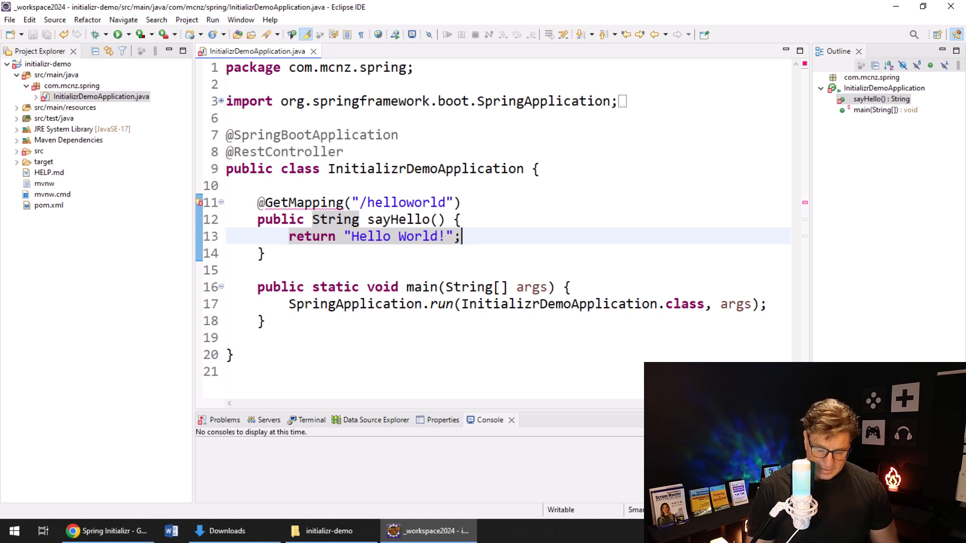
{"action": "key", "text": "Return"}
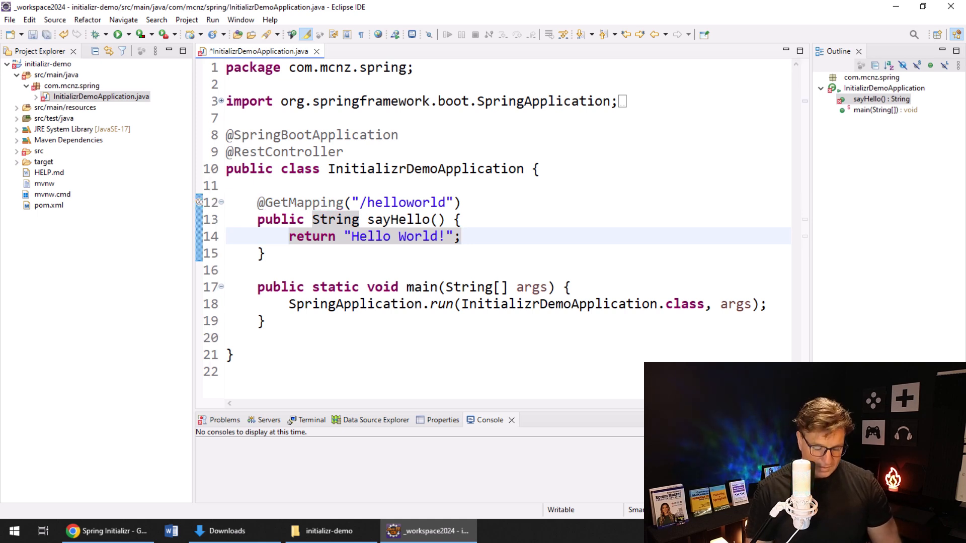
{"action": "key", "text": "ctrl+s"}
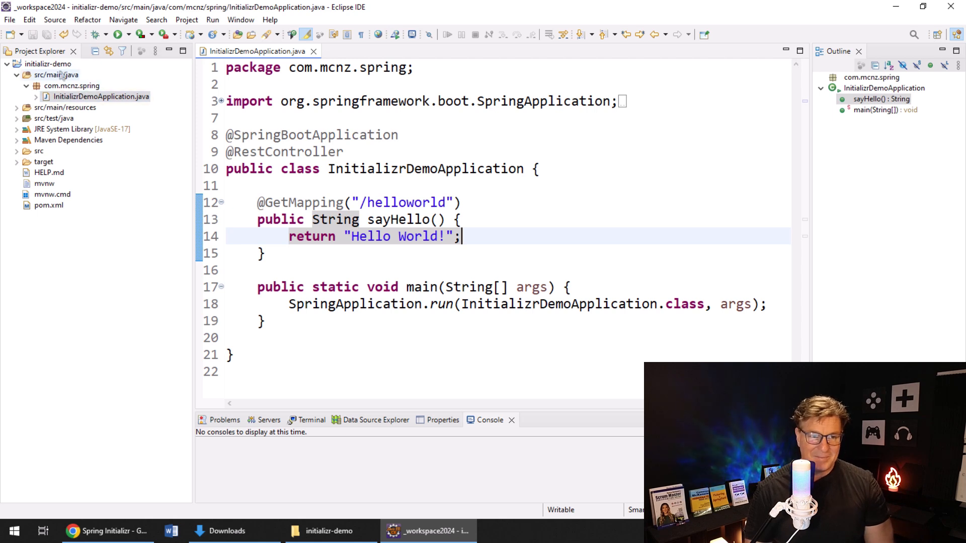
Run initializr-demo as a Java application with InitializrDemoApplication as the main class
{"action": "left_click", "coordinate": [47, 63]}
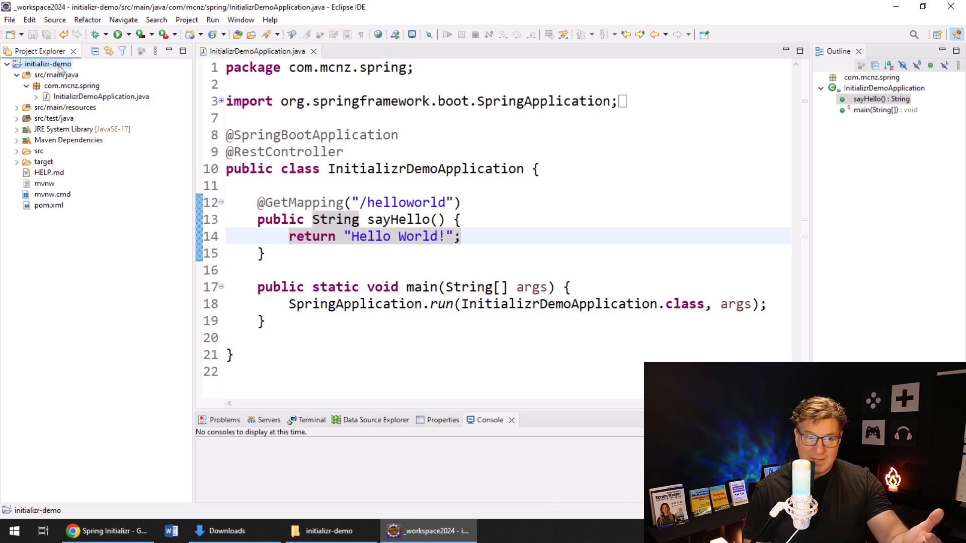
{"action": "right_click", "coordinate": [46, 64]}
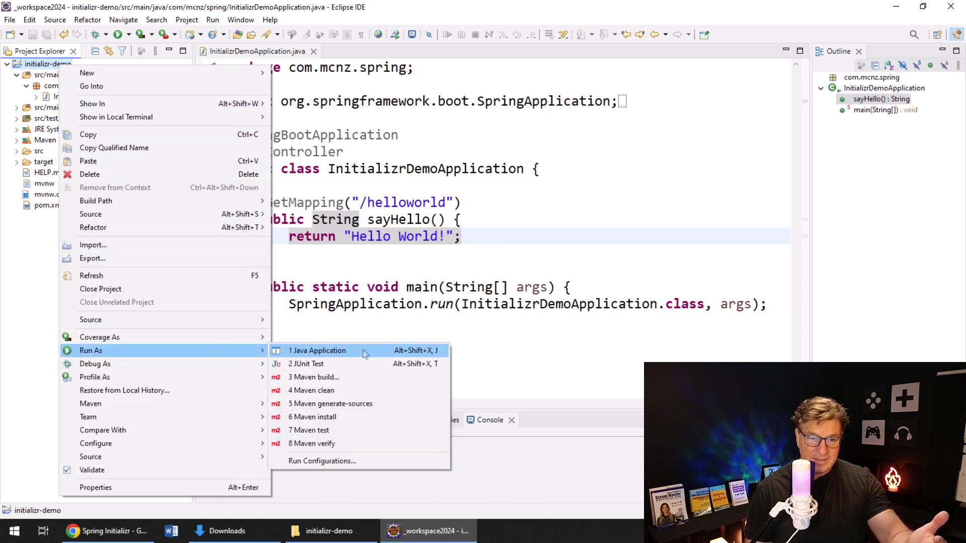
{"action": "left_click", "coordinate": [316, 350]}
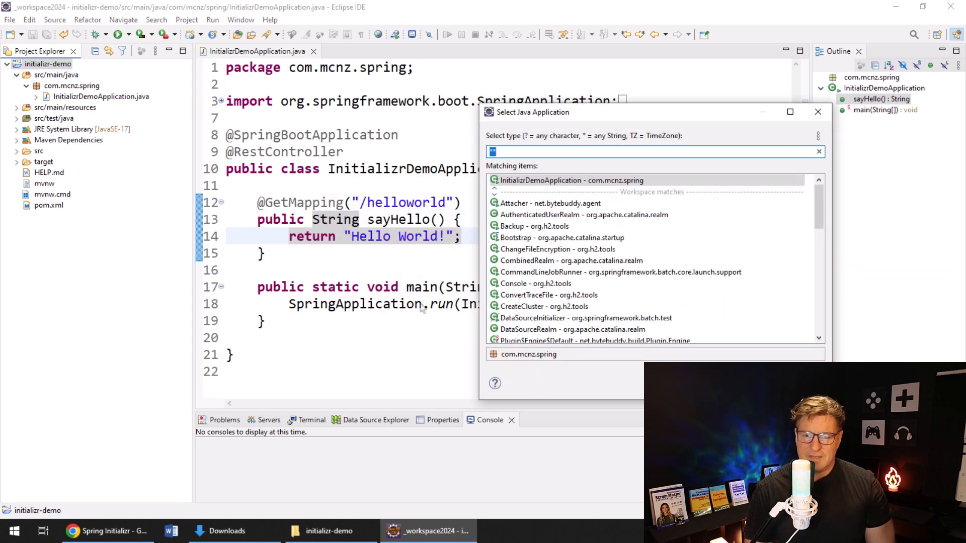
{"action": "type", "text": "*"}
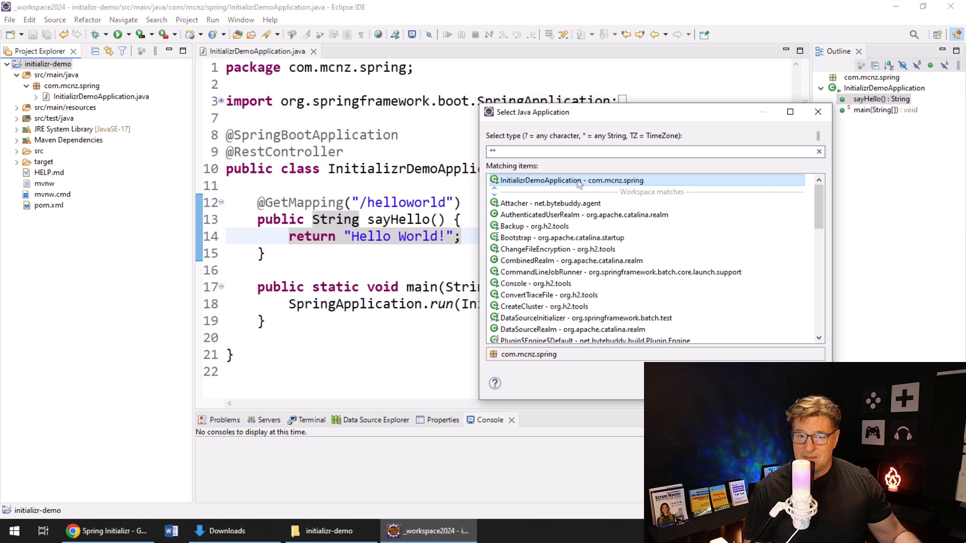
{"action": "mouse_move", "coordinate": [598, 216]}
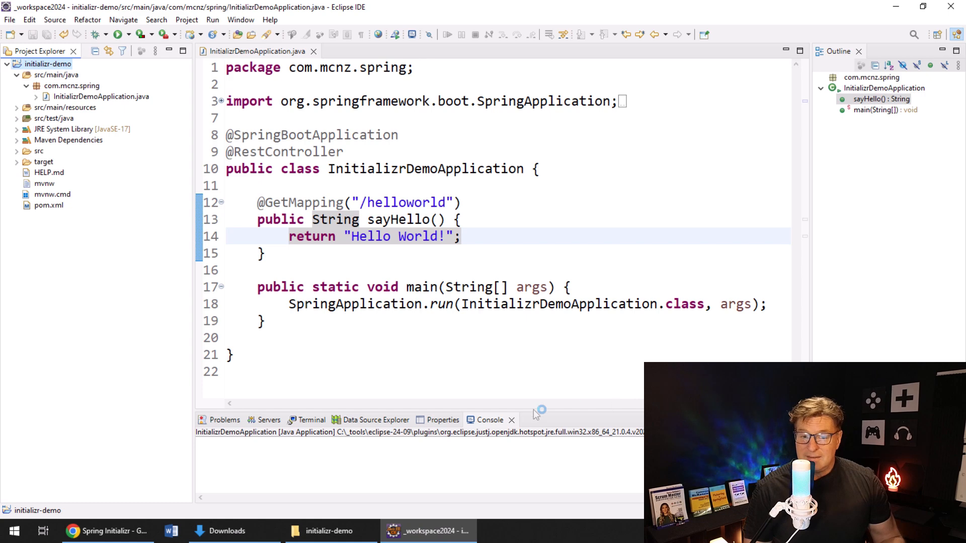
Check the Tomcat port 8080 startup log, allow firewall access, and switch to Chrome
{"action": "left_click", "coordinate": [120, 35]}
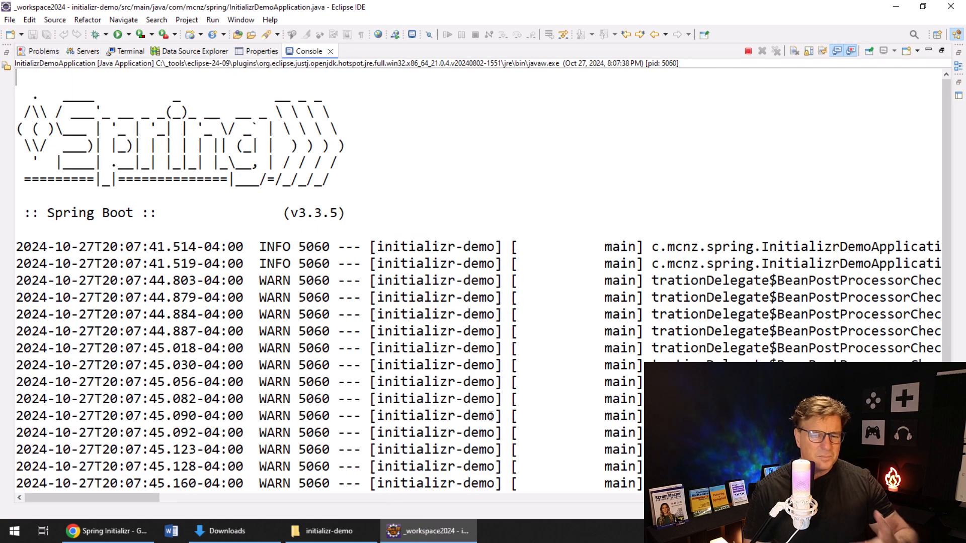
{"action": "scroll", "scroll_direction": "down", "scroll_amount": 3}
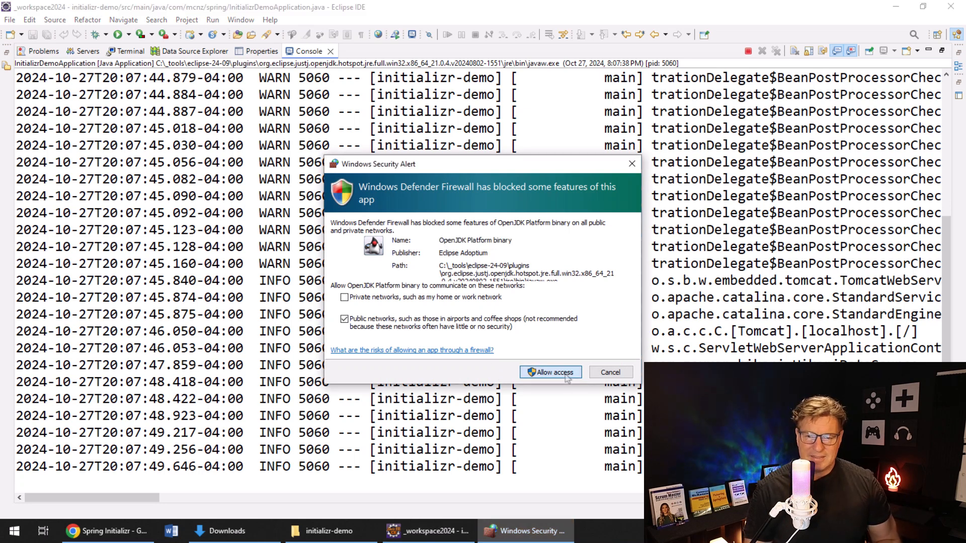
{"action": "left_click", "coordinate": [549, 373]}
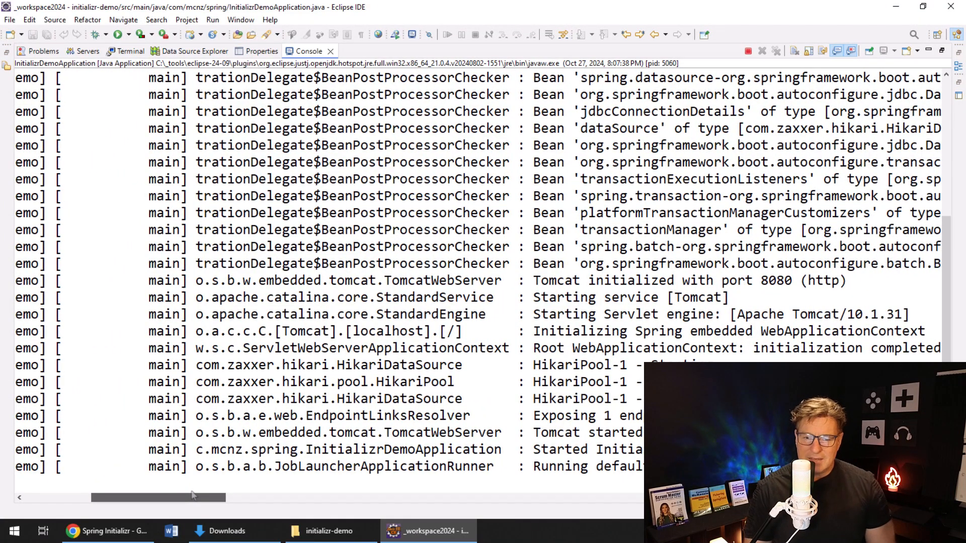
{"action": "left_click", "coordinate": [108, 531]}
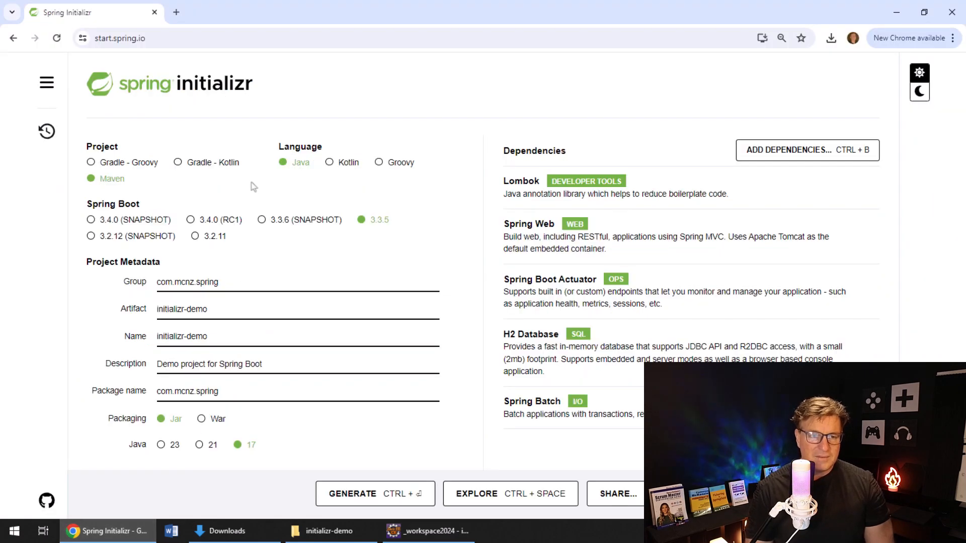
Load localhost:8080/helloworld in a new Chrome tab to display 'Hello World!'
{"action": "left_click", "coordinate": [176, 12]}
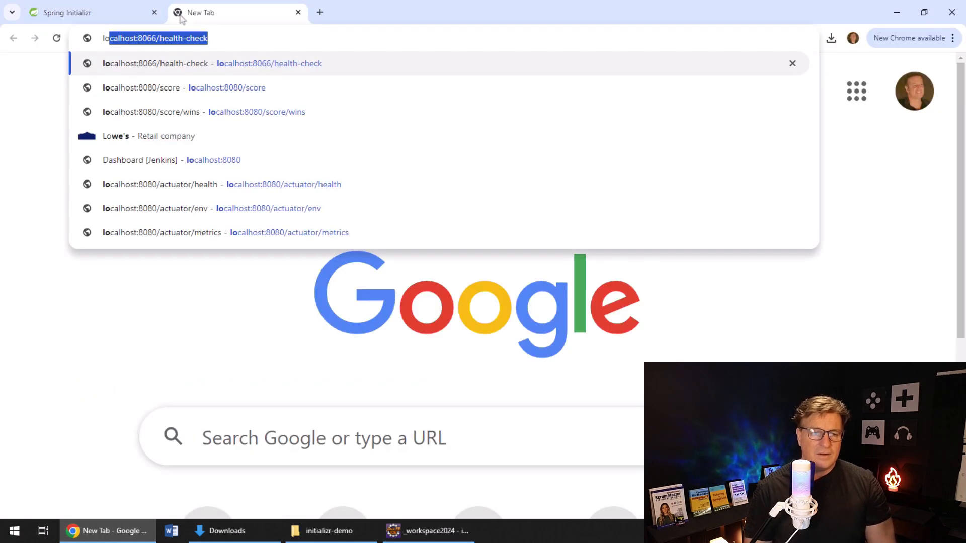
{"action": "type", "text": "localhost:8080/index.html"}
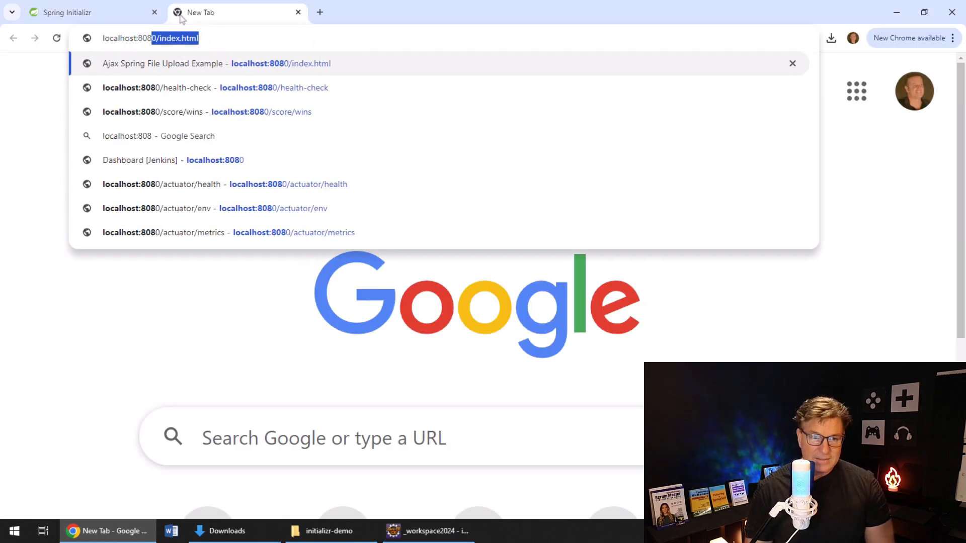
{"action": "type", "text": "localhost:8080/hello"}
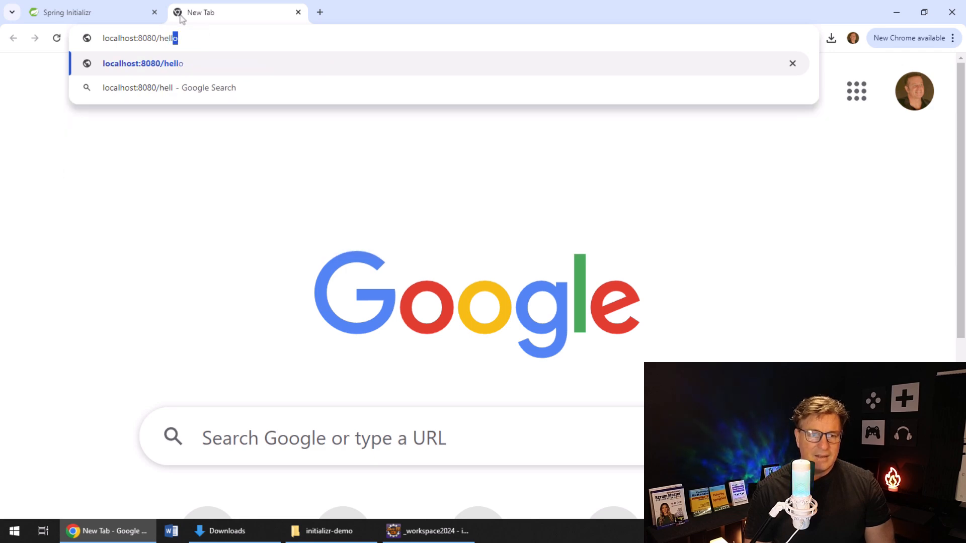
{"action": "type", "text": "world"}
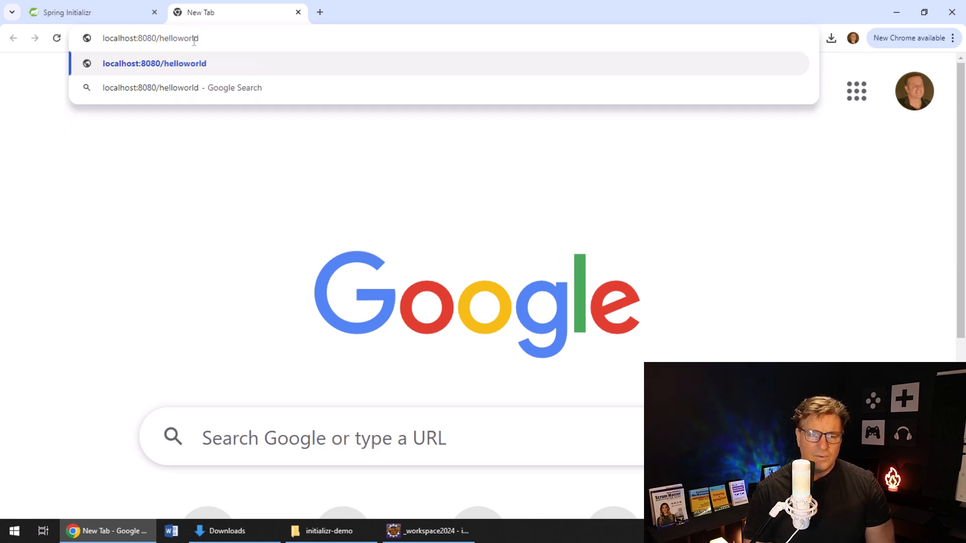
{"action": "left_click", "coordinate": [428, 530]}
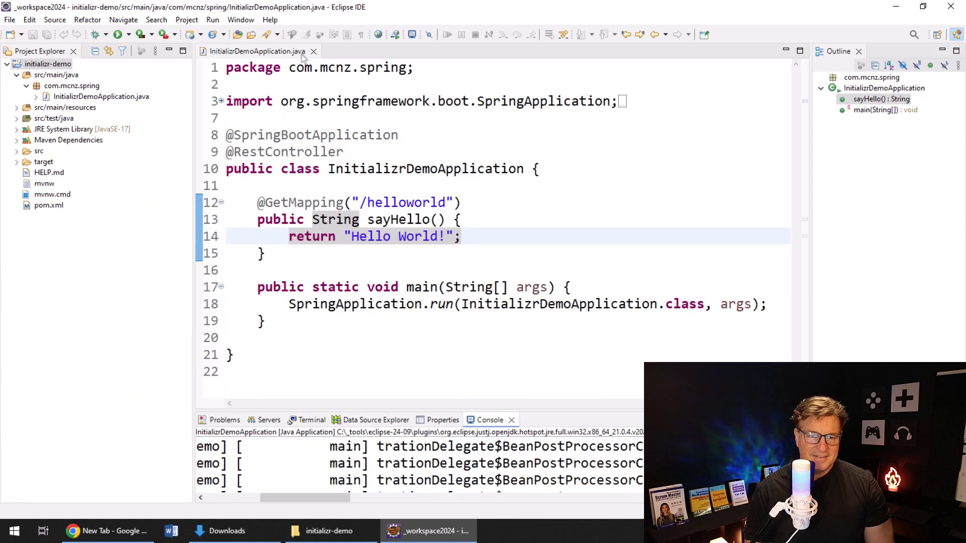
{"action": "left_click", "coordinate": [72, 531]}
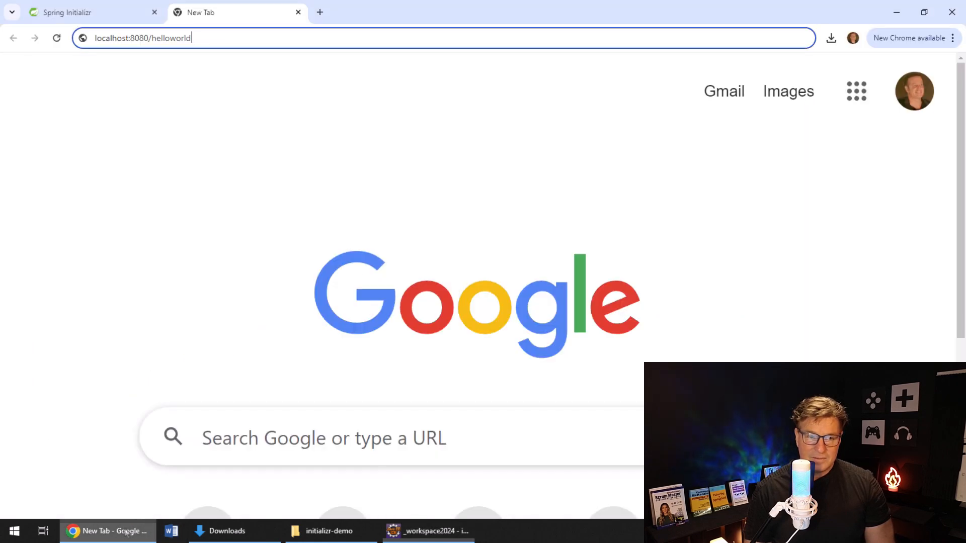
{"action": "mouse_move", "coordinate": [283, 36]}
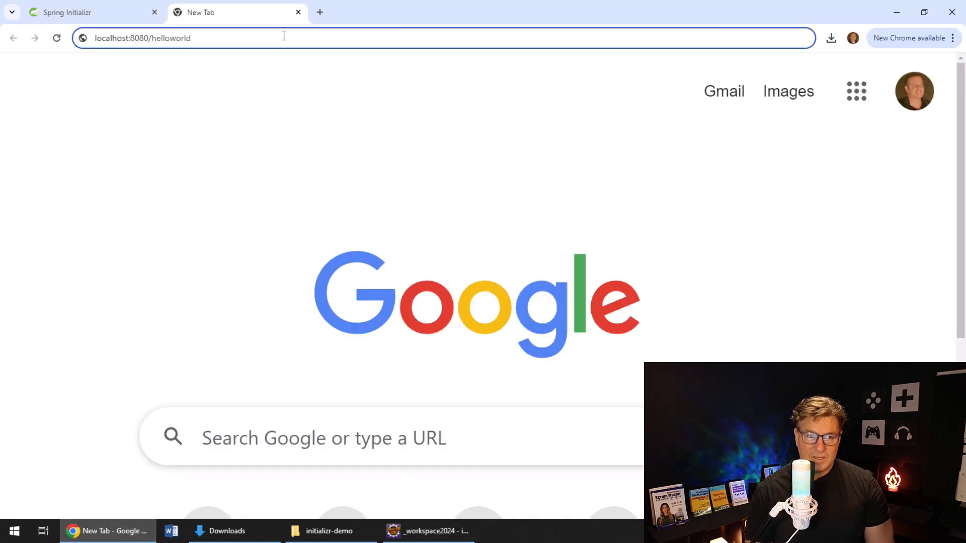
{"action": "key", "text": "Return"}
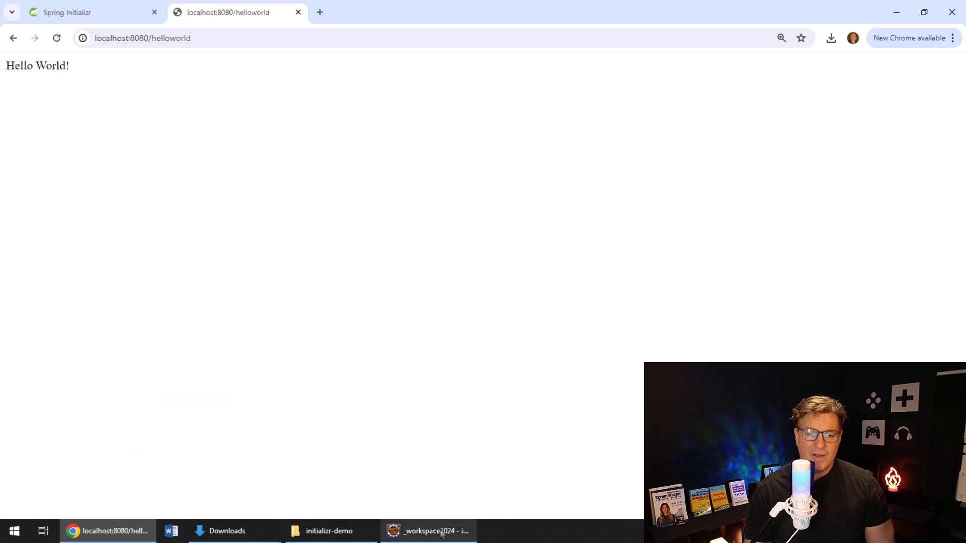
{"action": "mouse_move", "coordinate": [429, 532]}
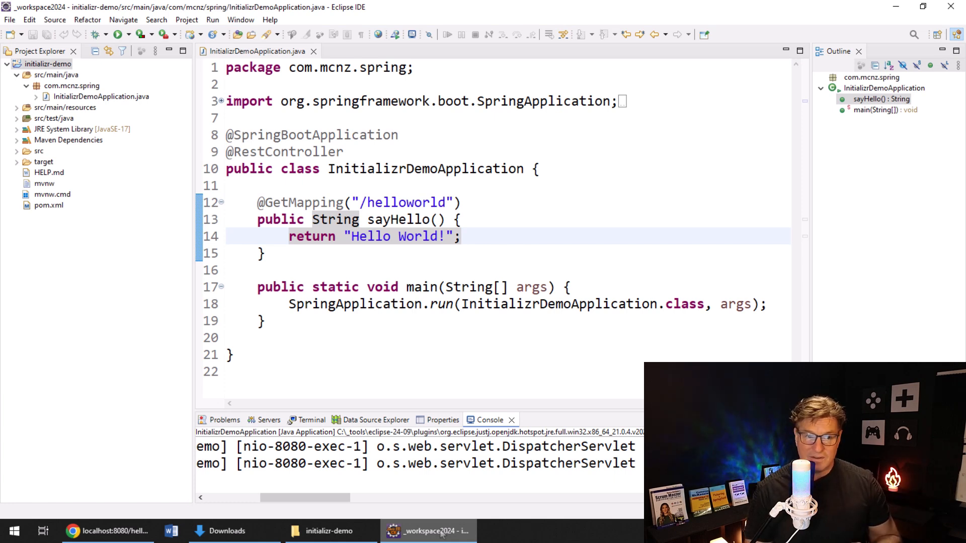
Return to Chrome and select the Spring Initializr tab
{"action": "left_click", "coordinate": [107, 530]}
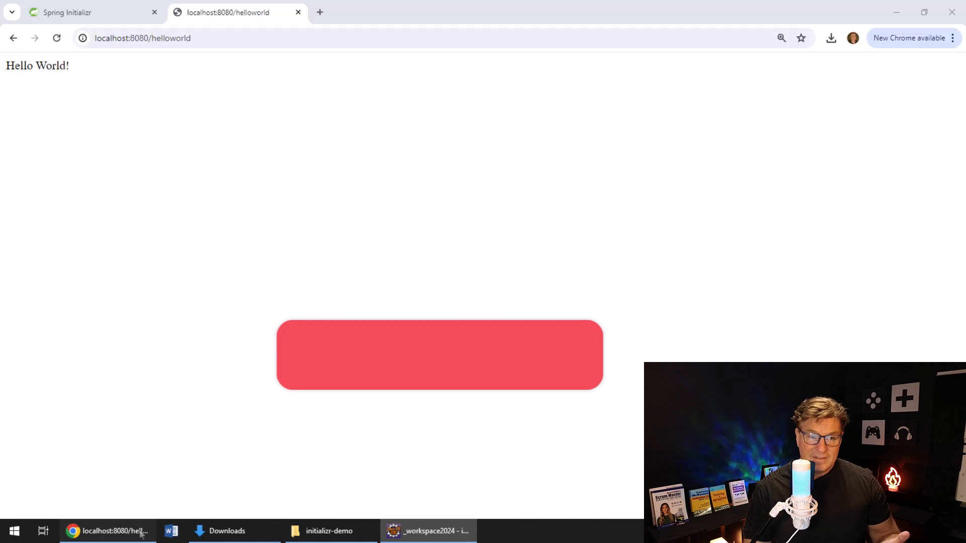
{"action": "left_click", "coordinate": [93, 12]}
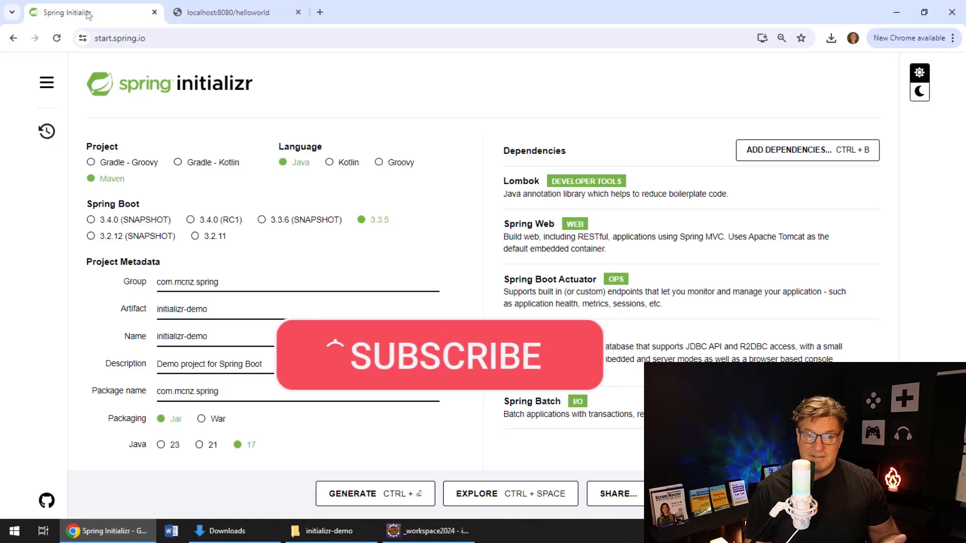